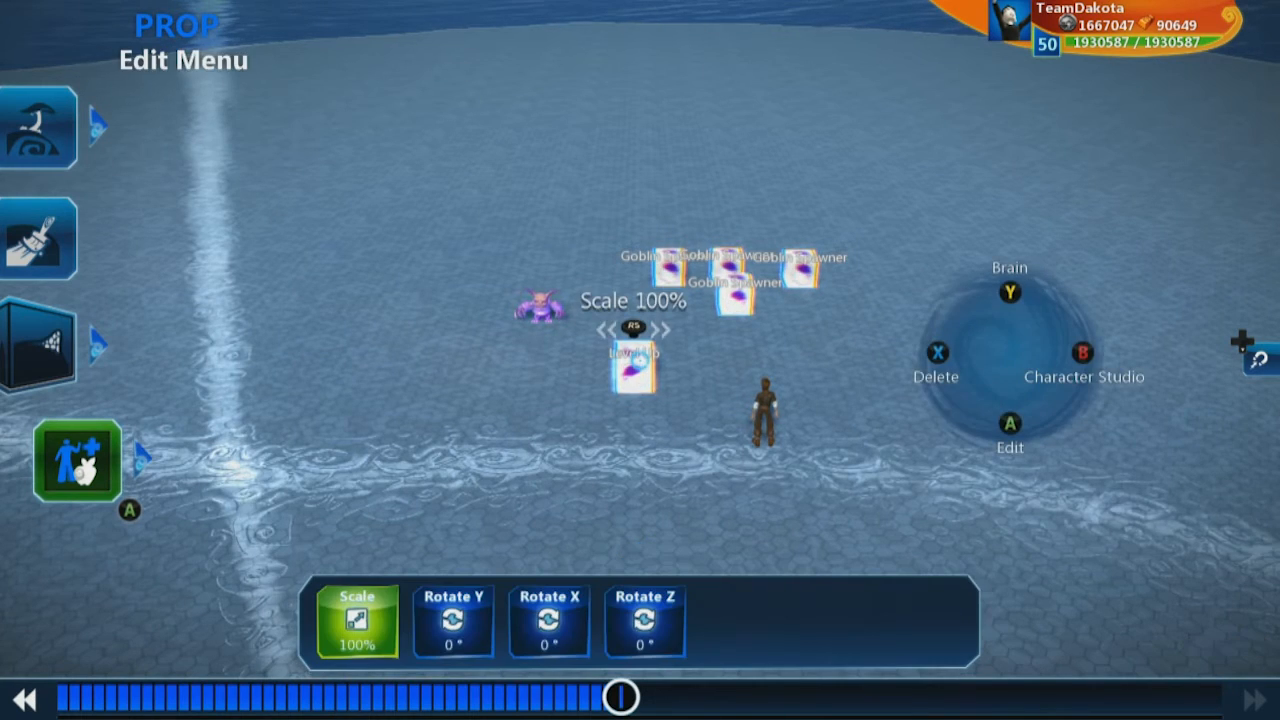
# - Open the character's brain and show the Values > Number tiles on line 2
pyautogui.click(1009, 294)
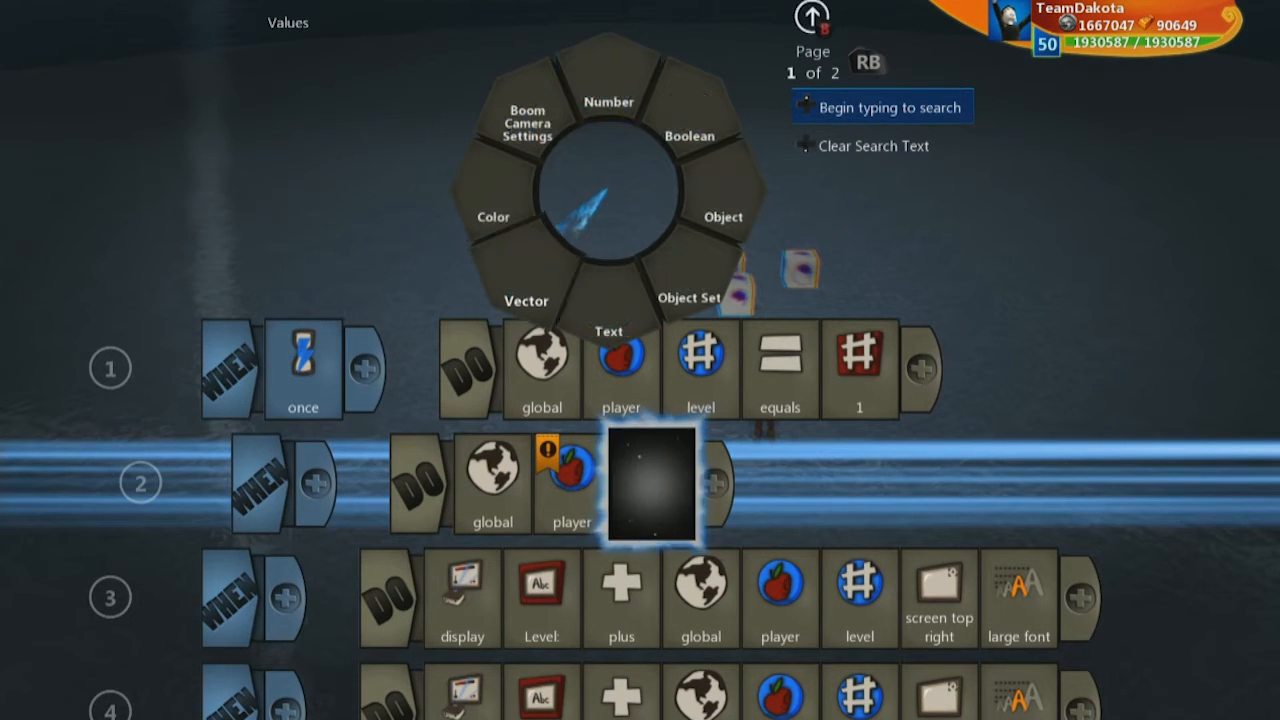
pyautogui.click(611, 103)
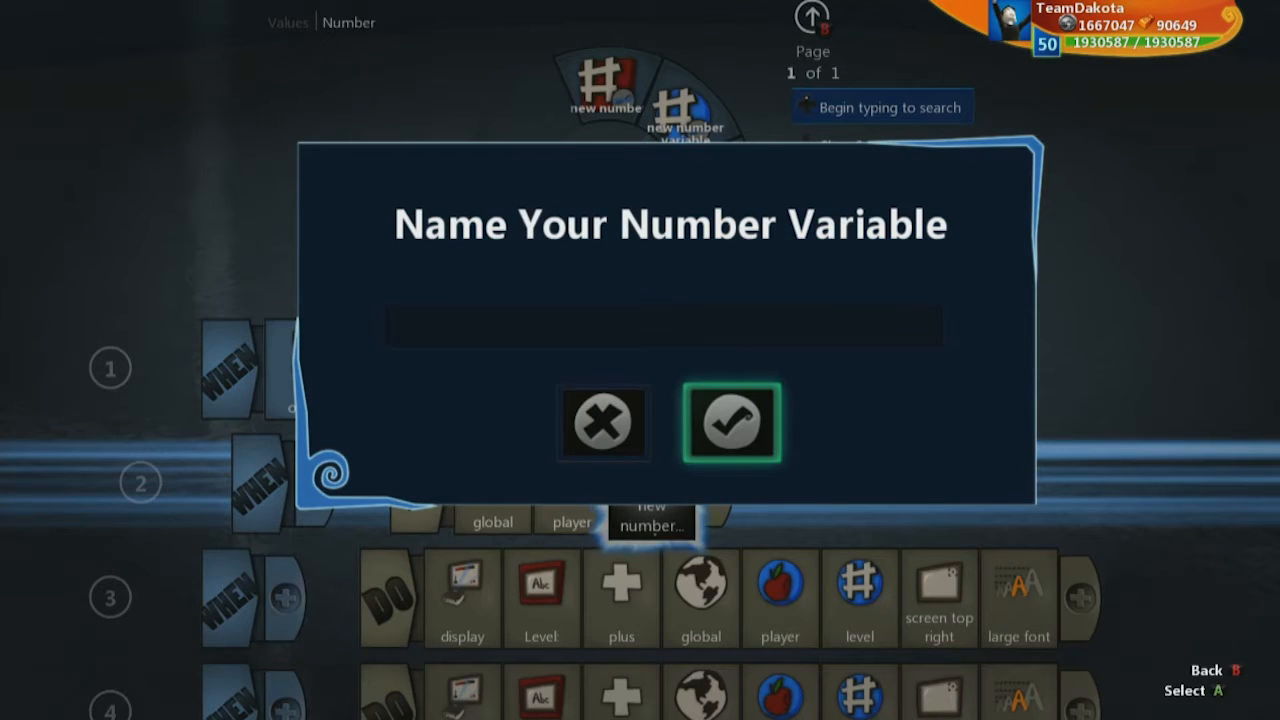
# - Name the new global player number variable 'strength' and confirm it
pyautogui.write('strength')
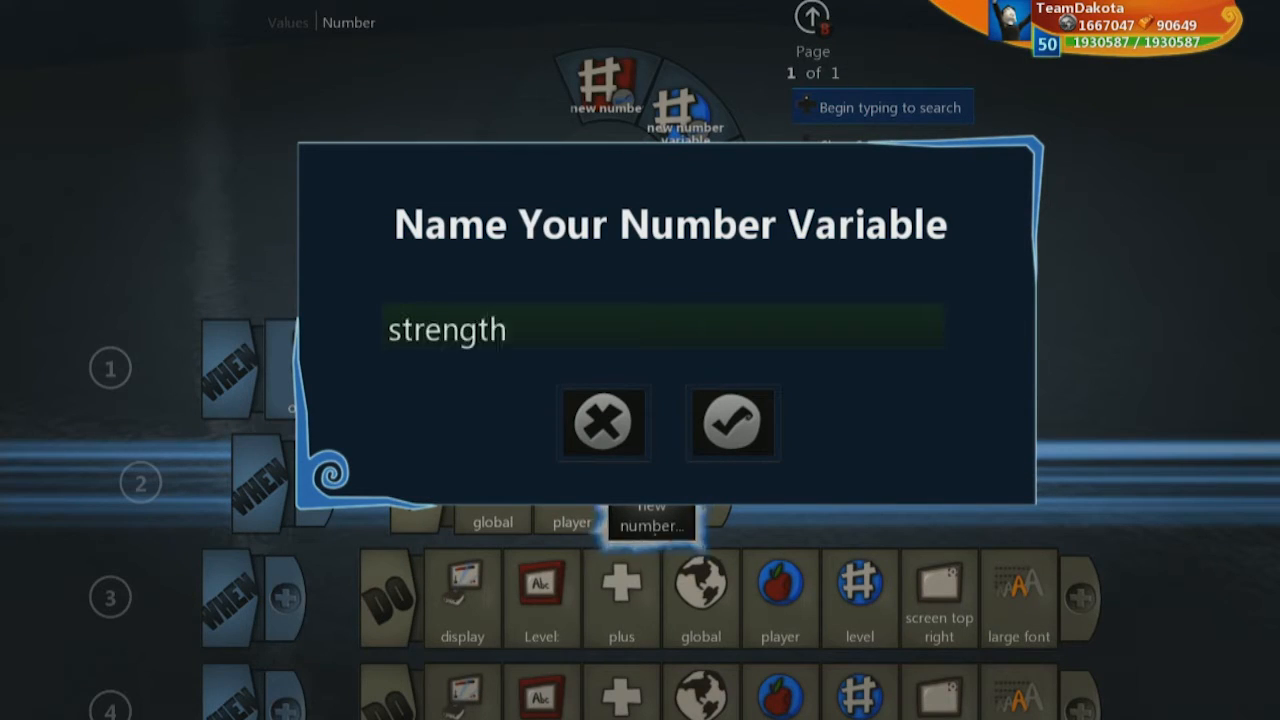
pyautogui.click(732, 424)
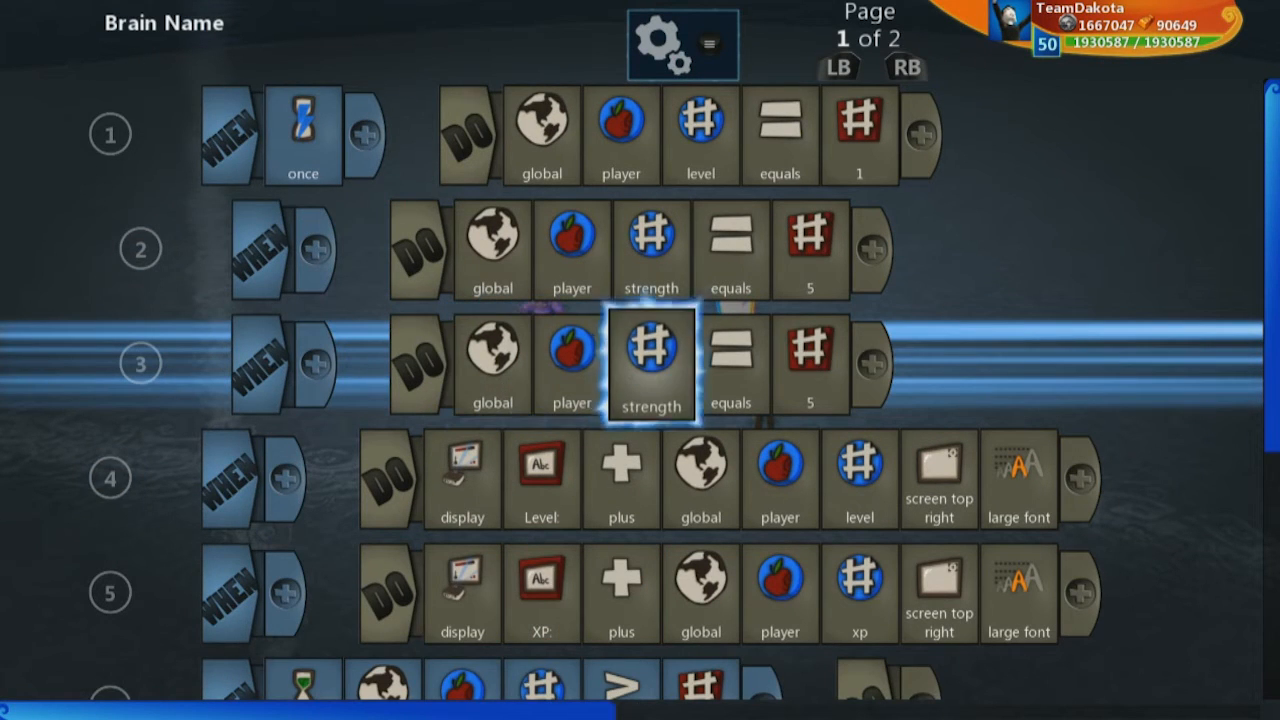
pyautogui.click(650, 363)
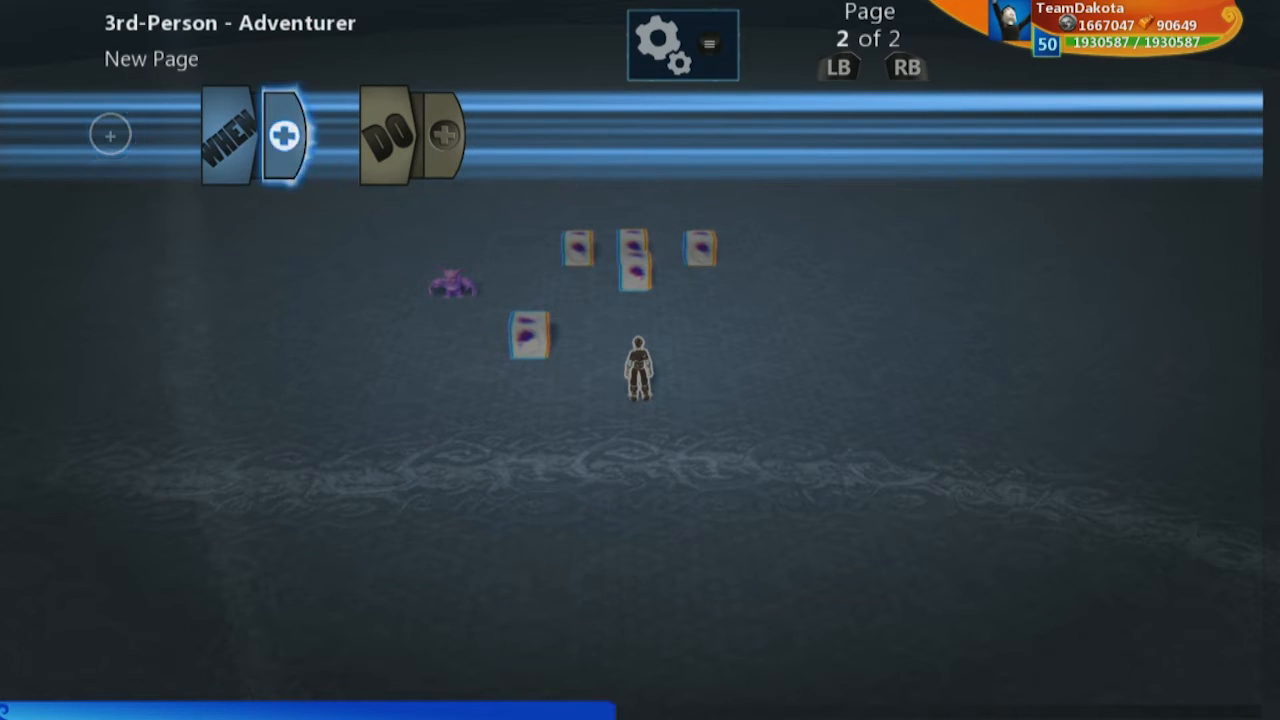
# - Add a WHEN page entered condition and a 'strength increment by' line on New Page
pyautogui.click(283, 135)
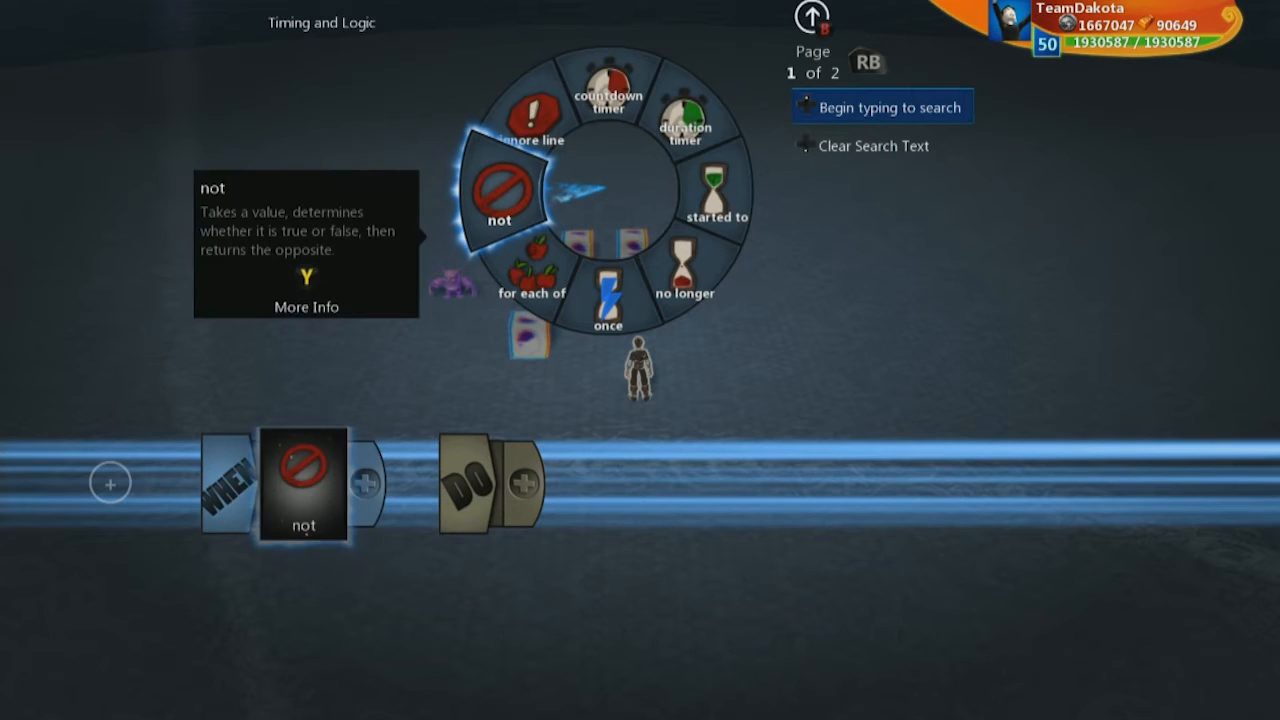
pyautogui.press('RB')
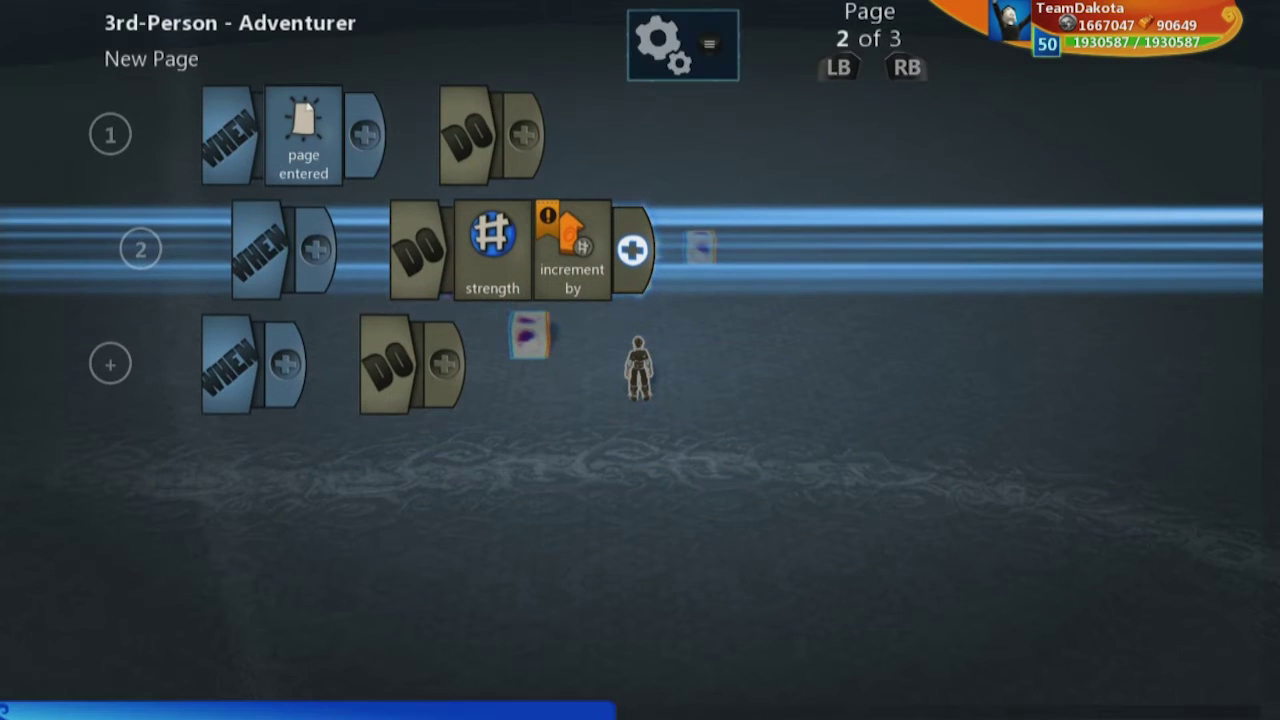
# - Increment strength by 3, and turn the copied line into health increment by 10
pyautogui.click(631, 246)
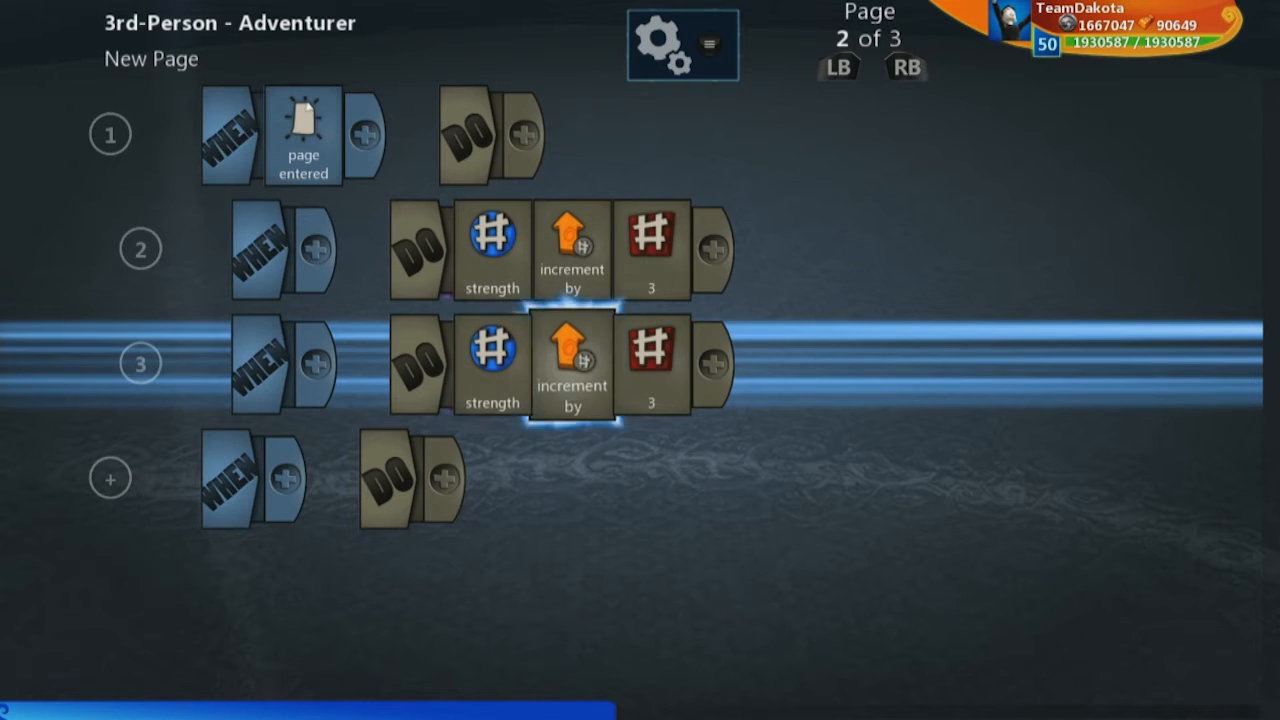
pyautogui.click(490, 366)
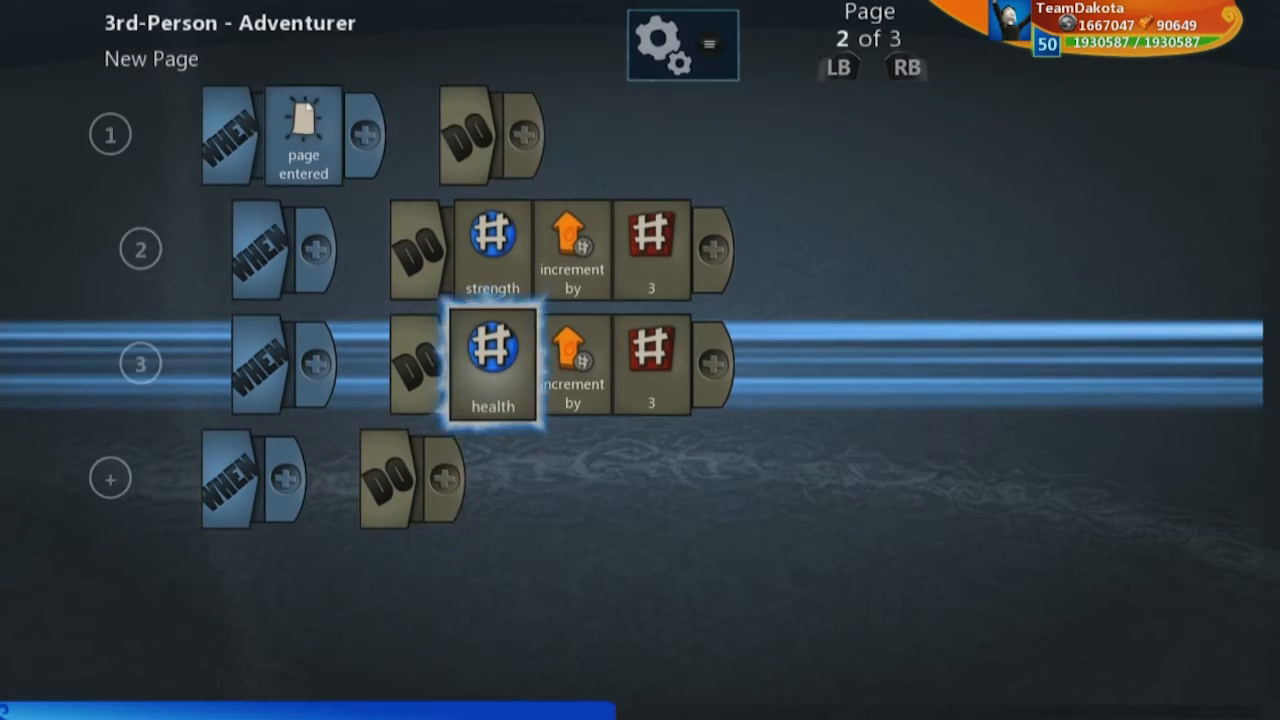
pyautogui.click(650, 365)
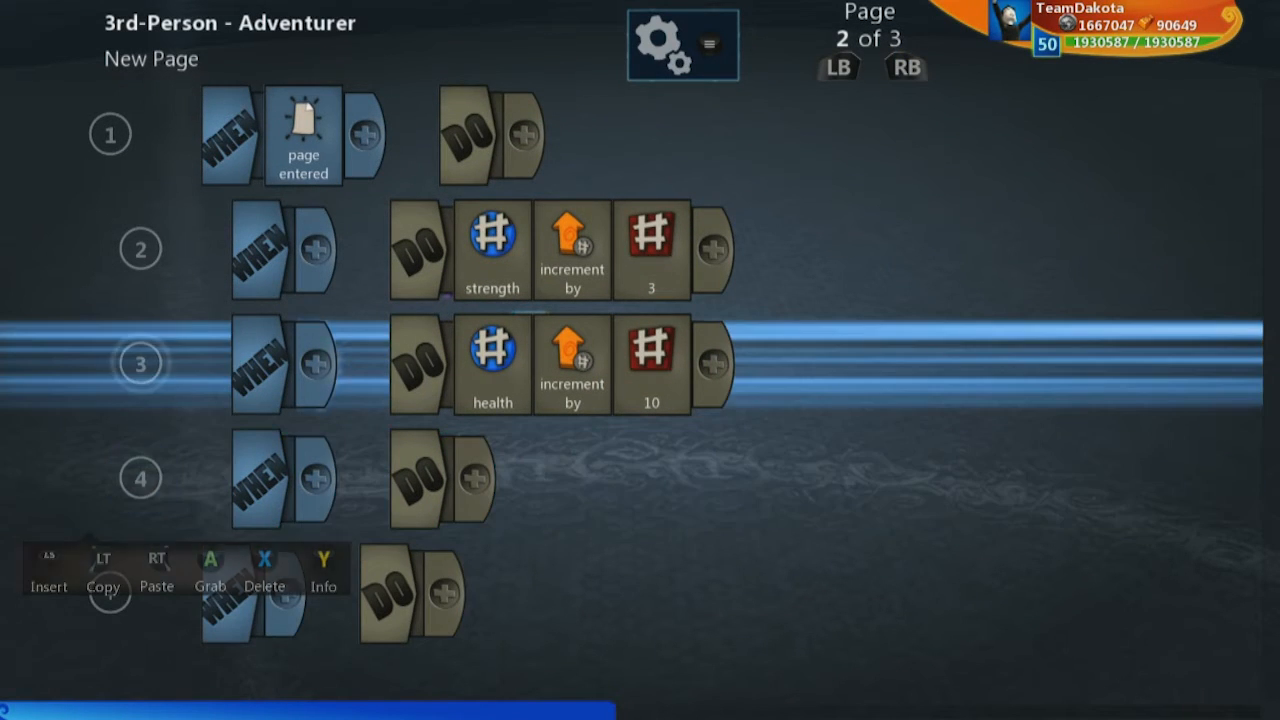
# - Begin line 4's action with Combat > Combat Properties > Health and Defenses > max health
pyautogui.click(491, 368)
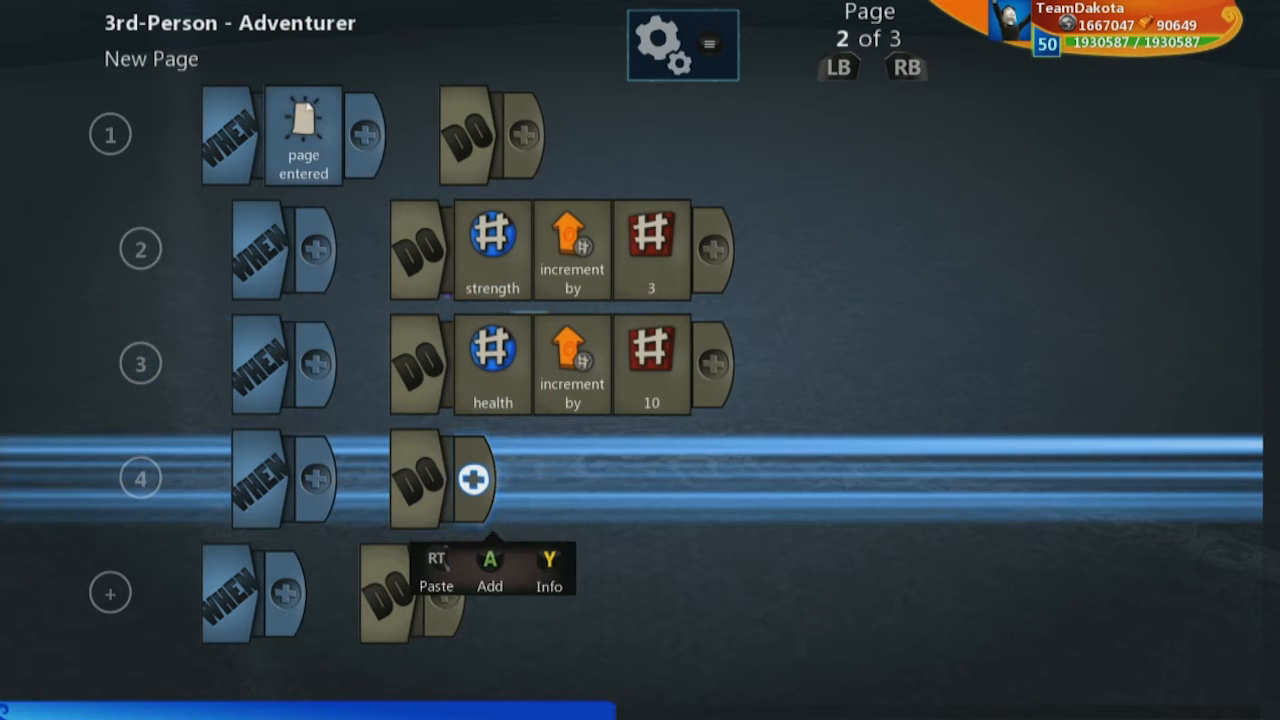
pyautogui.click(470, 480)
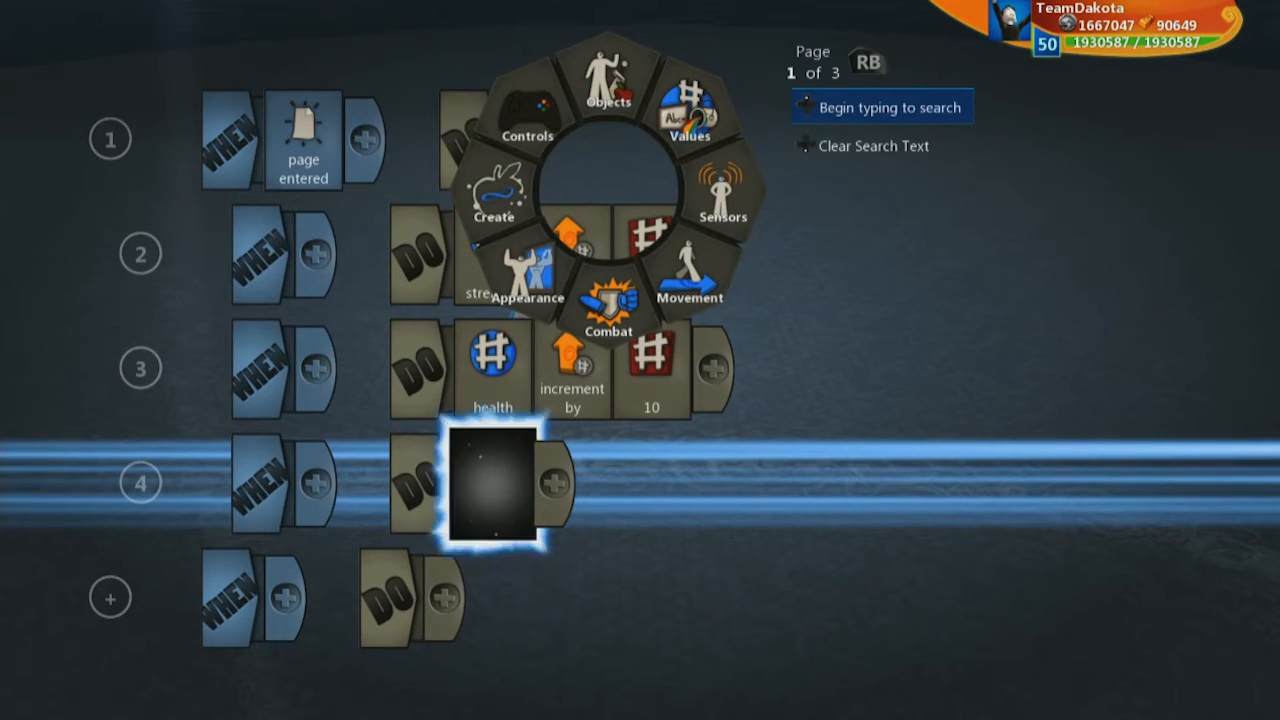
pyautogui.click(608, 300)
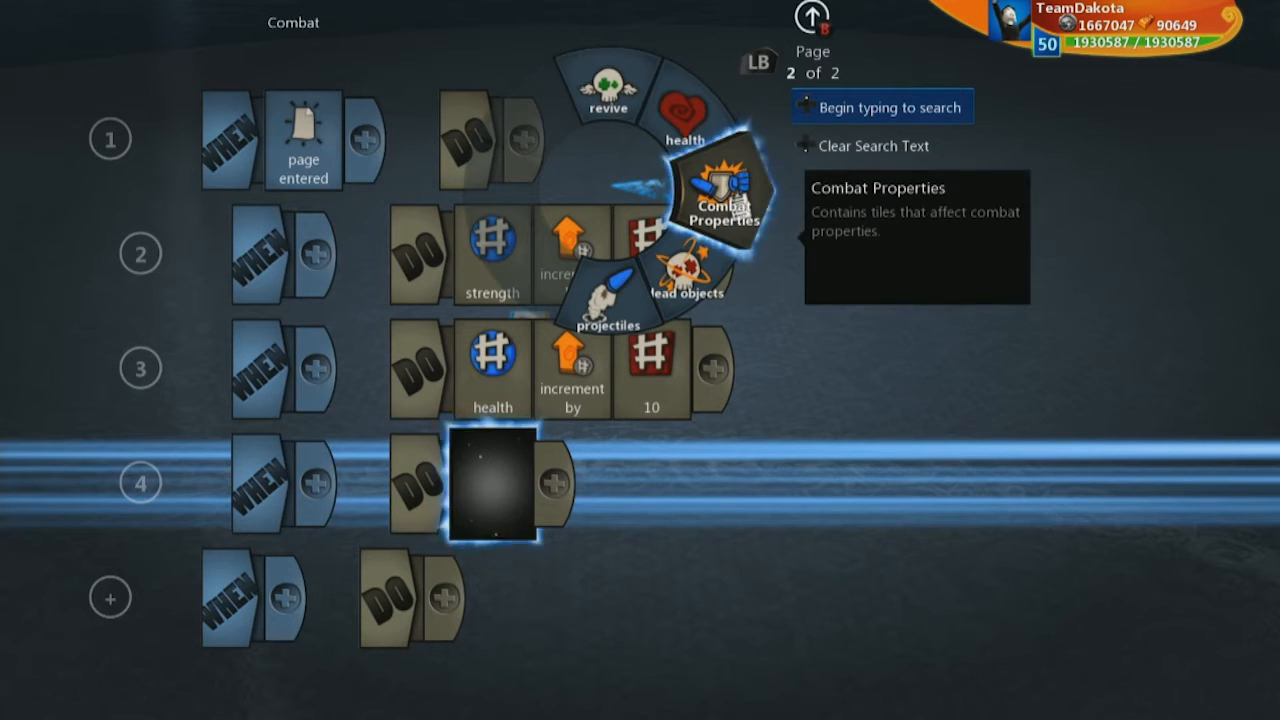
pyautogui.click(723, 195)
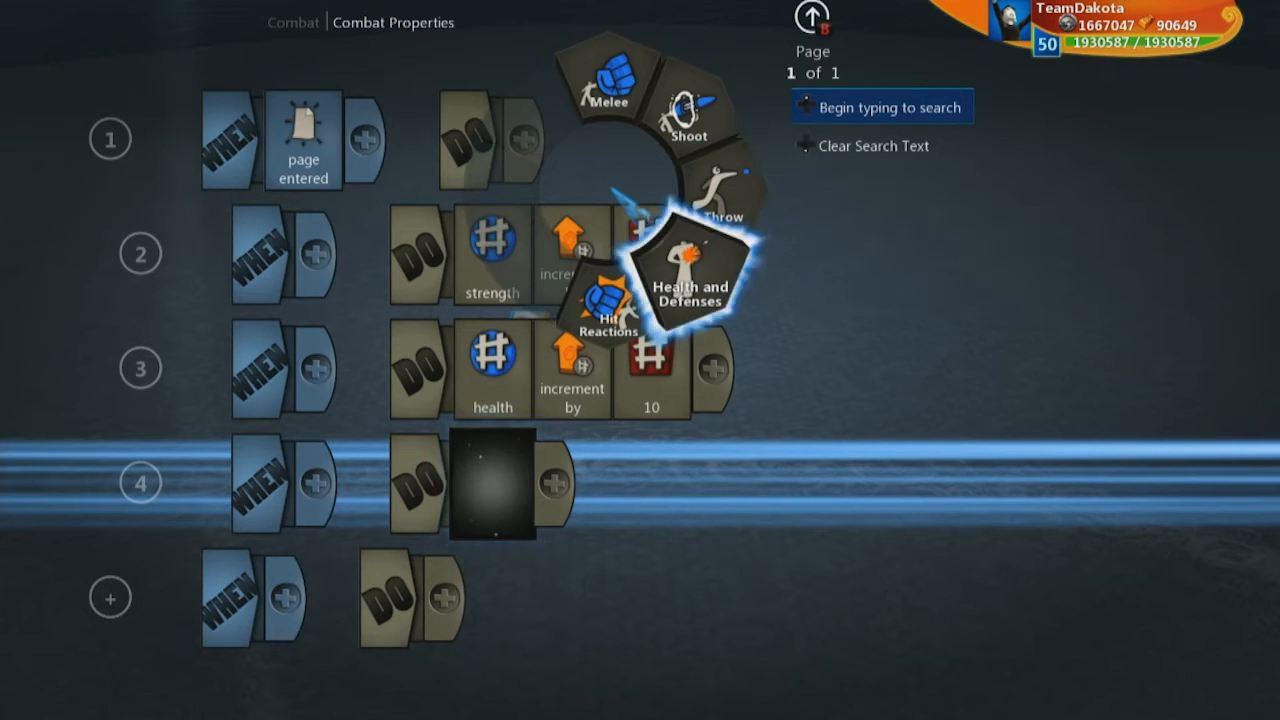
pyautogui.click(687, 280)
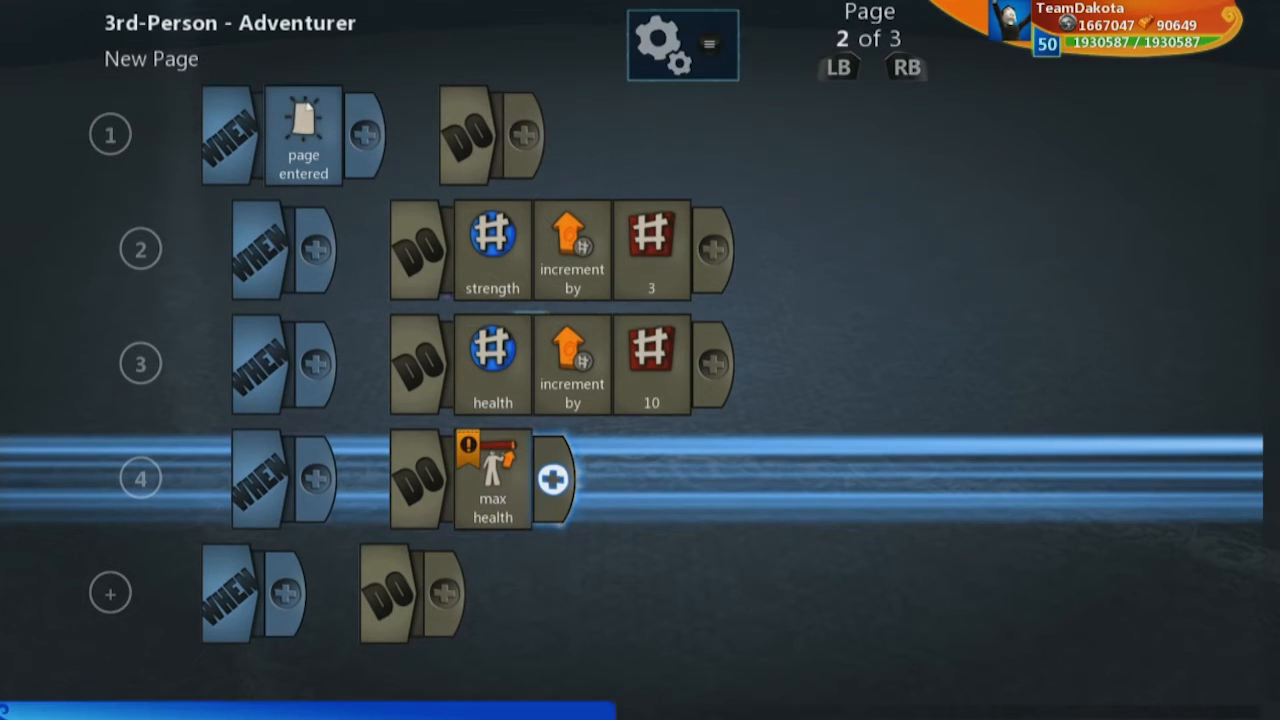
# - Set max health equal to health, and start line 5 with a health tile
pyautogui.click(551, 475)
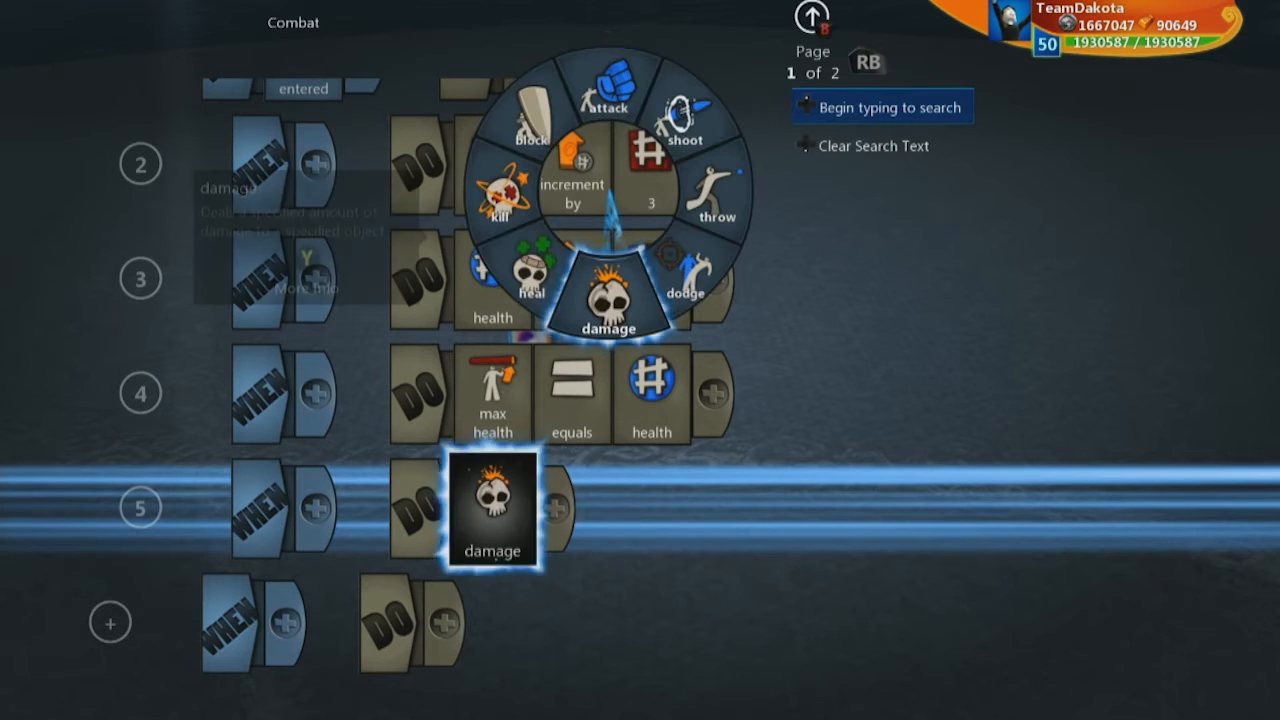
pyautogui.press('RB')
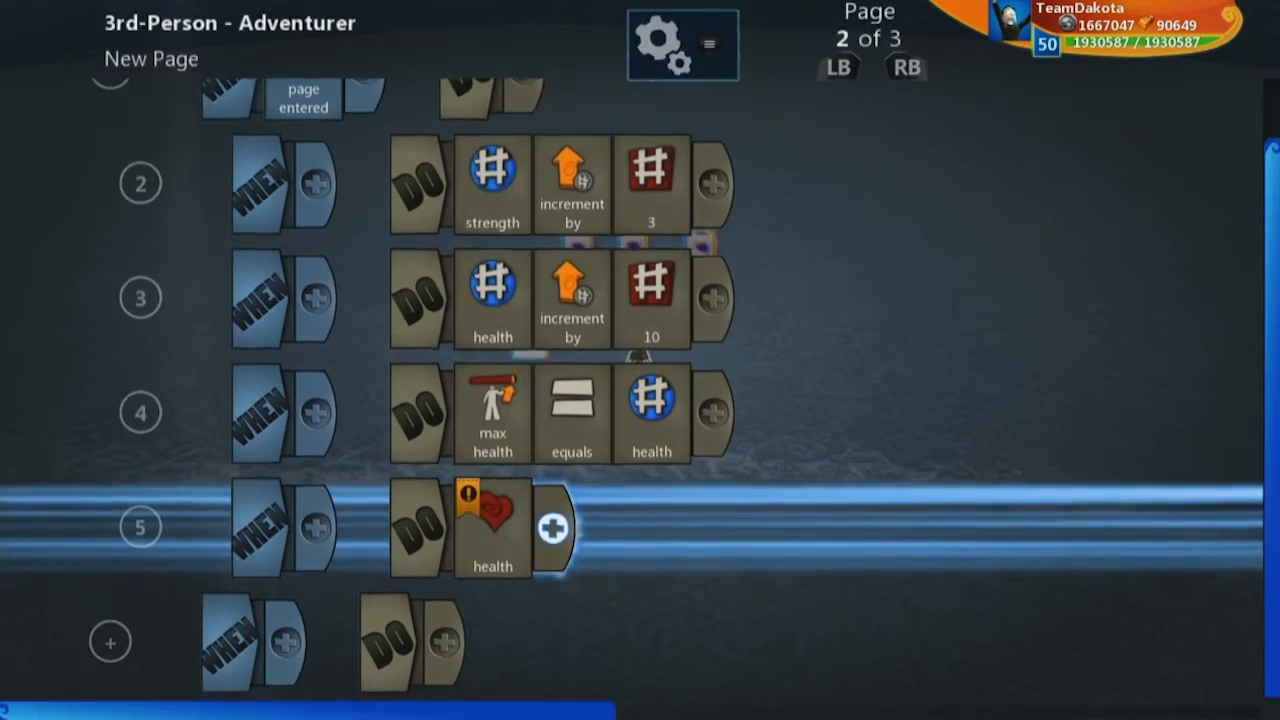
pyautogui.click(651, 410)
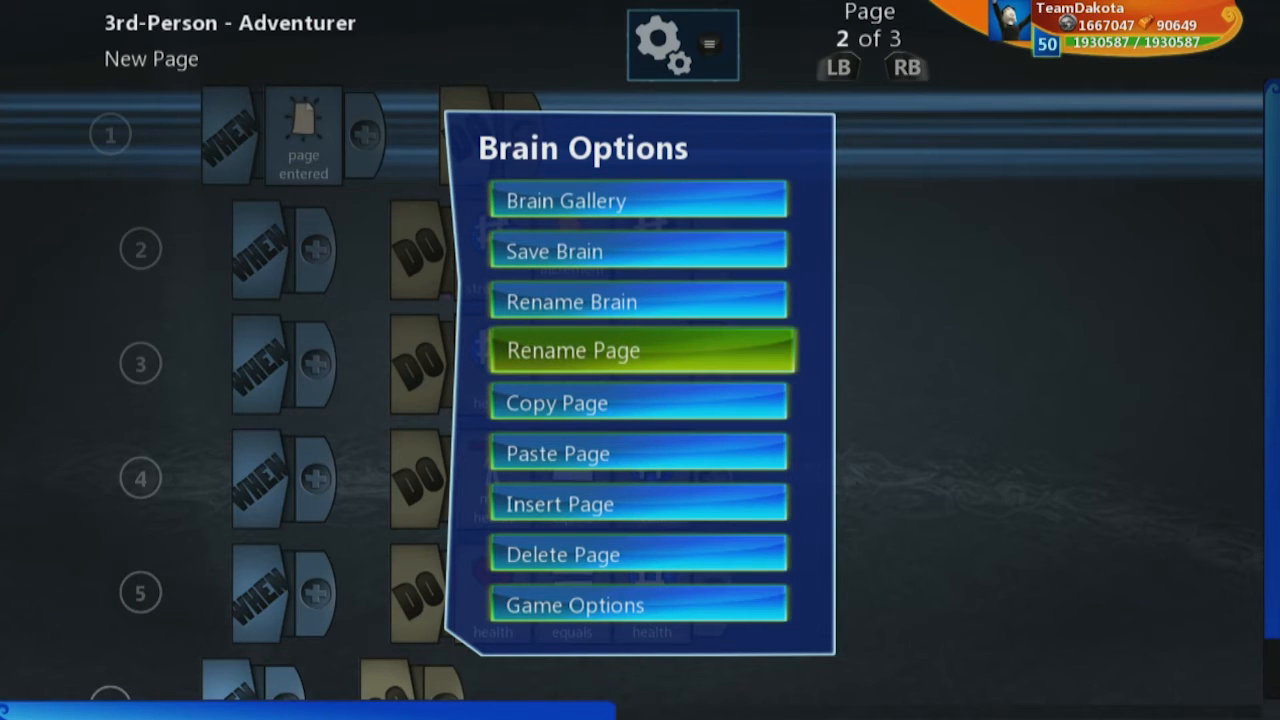
pyautogui.click(639, 350)
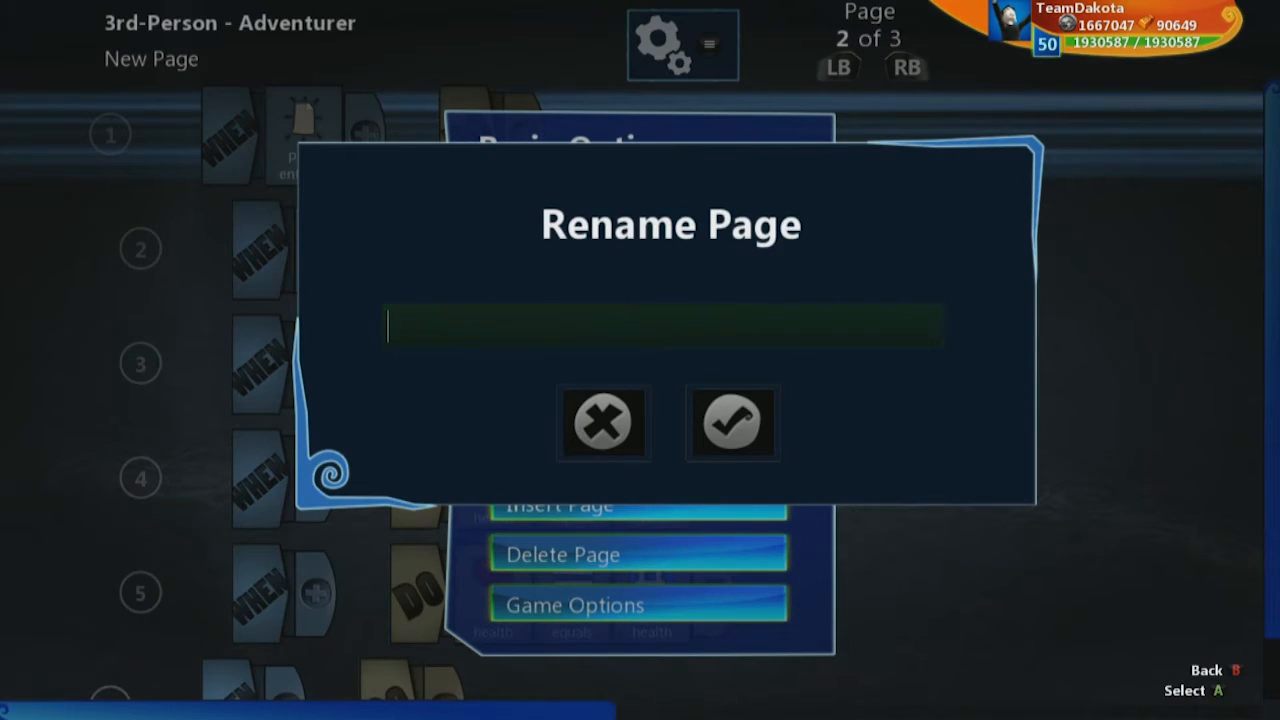
pyautogui.write('@')
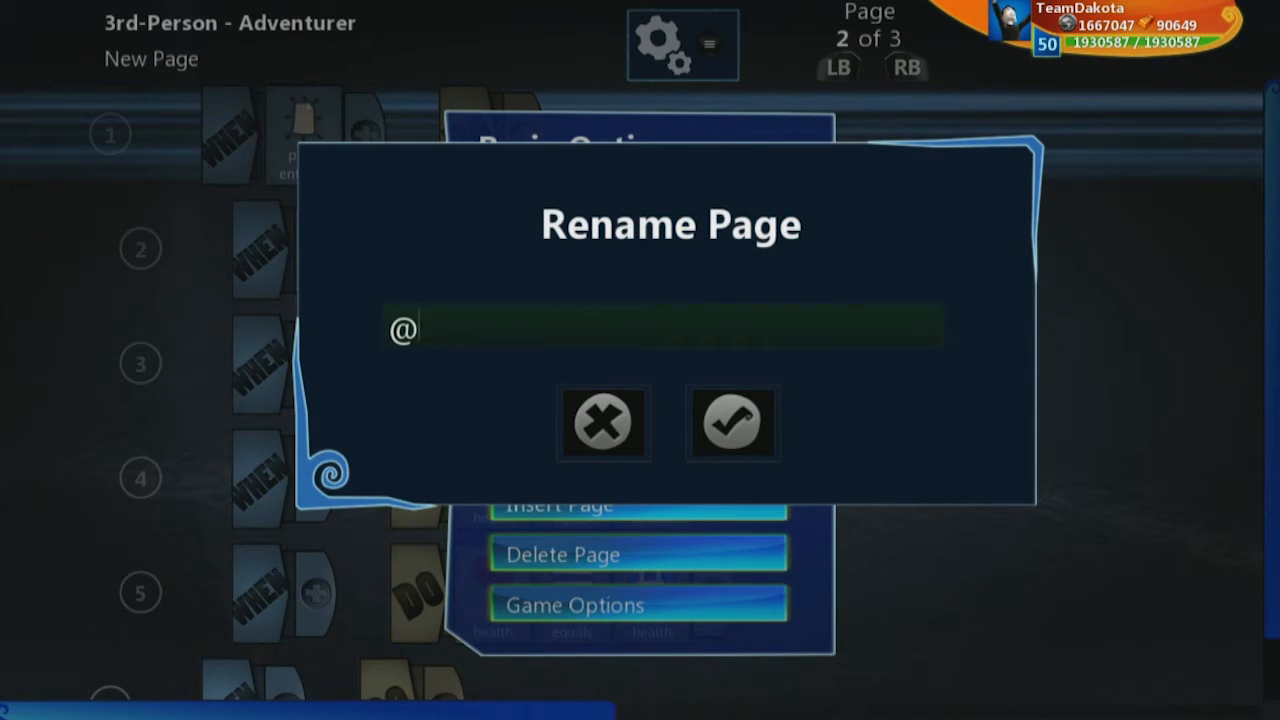
pyautogui.write('L')
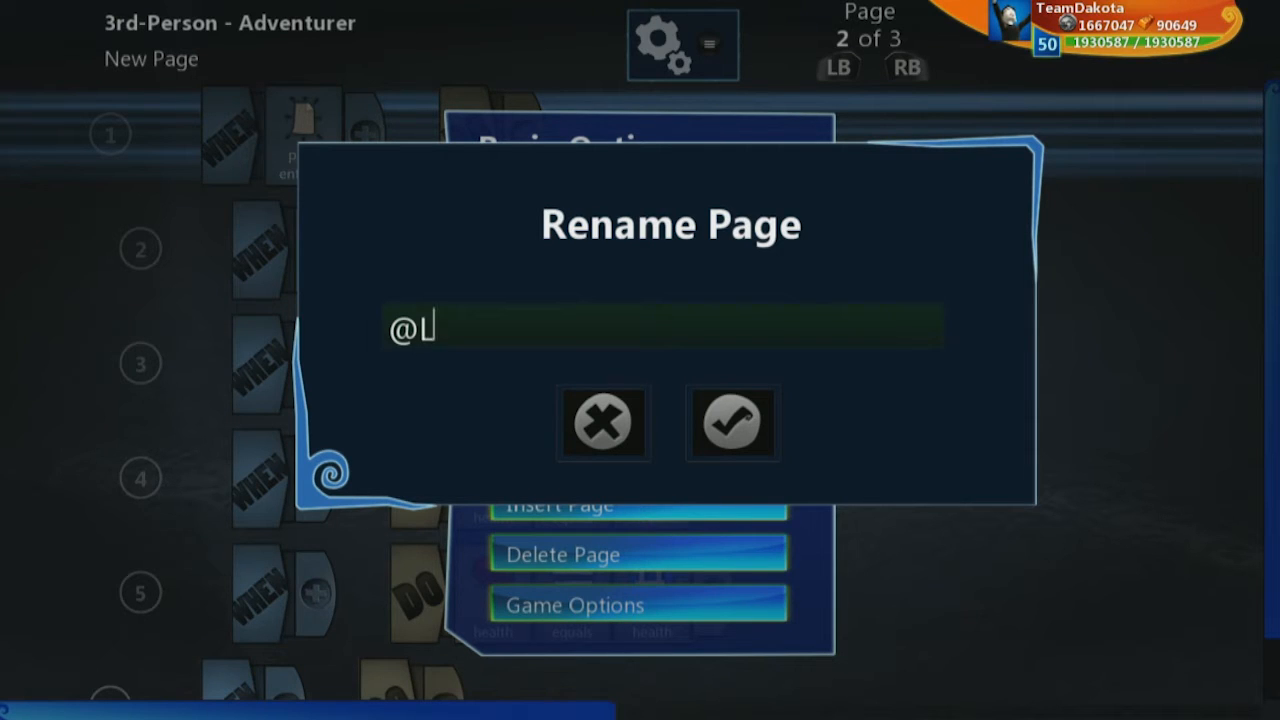
pyautogui.write('evel Up')
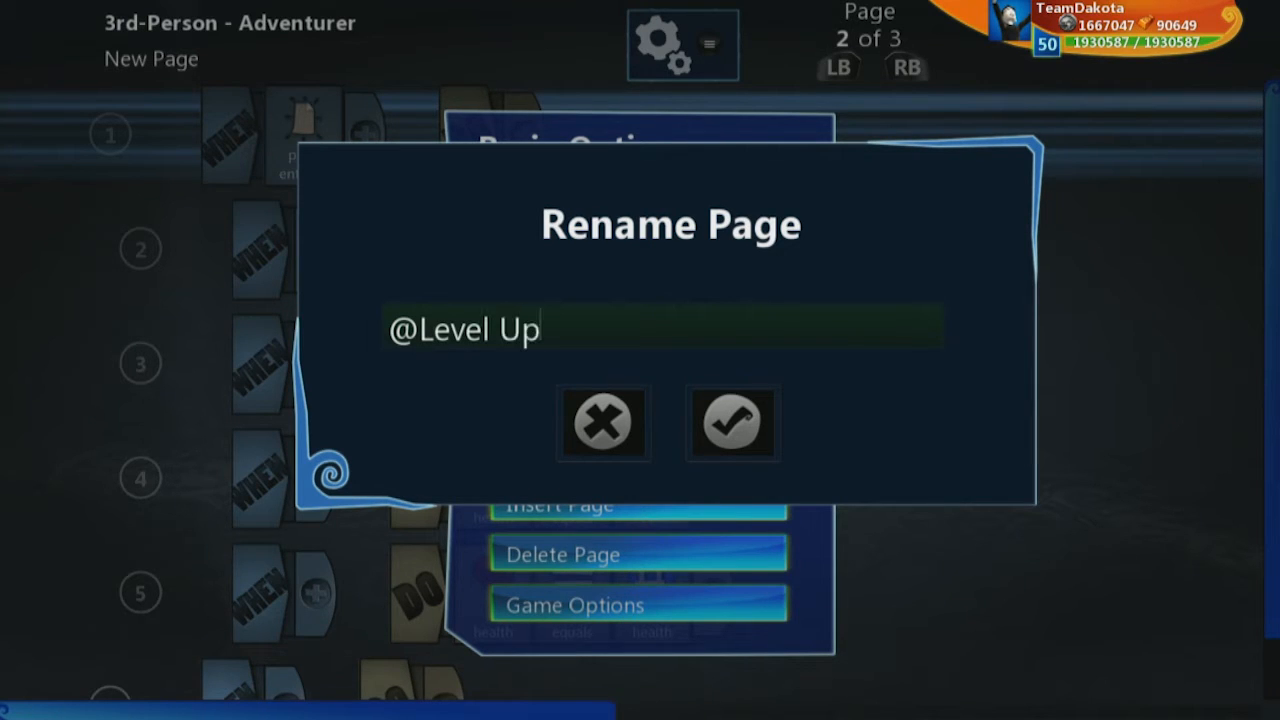
pyautogui.click(732, 423)
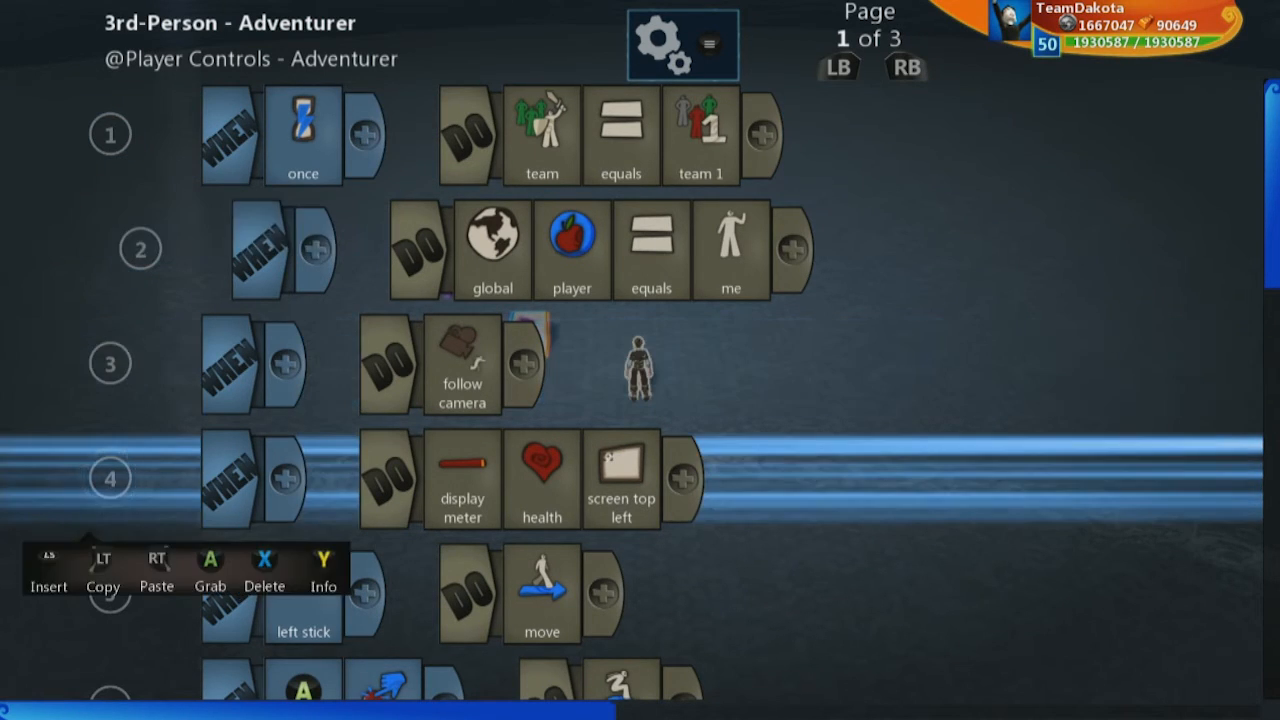
pyautogui.press('RB')
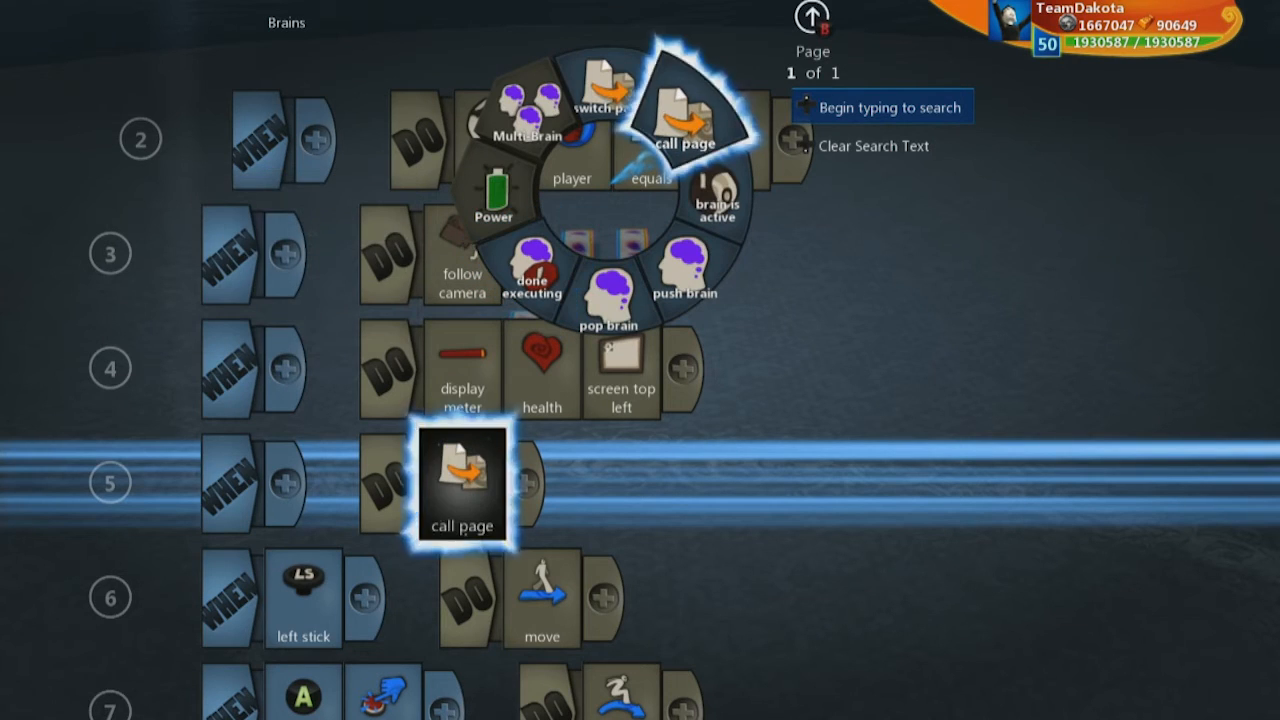
pyautogui.moveTo(687, 120)
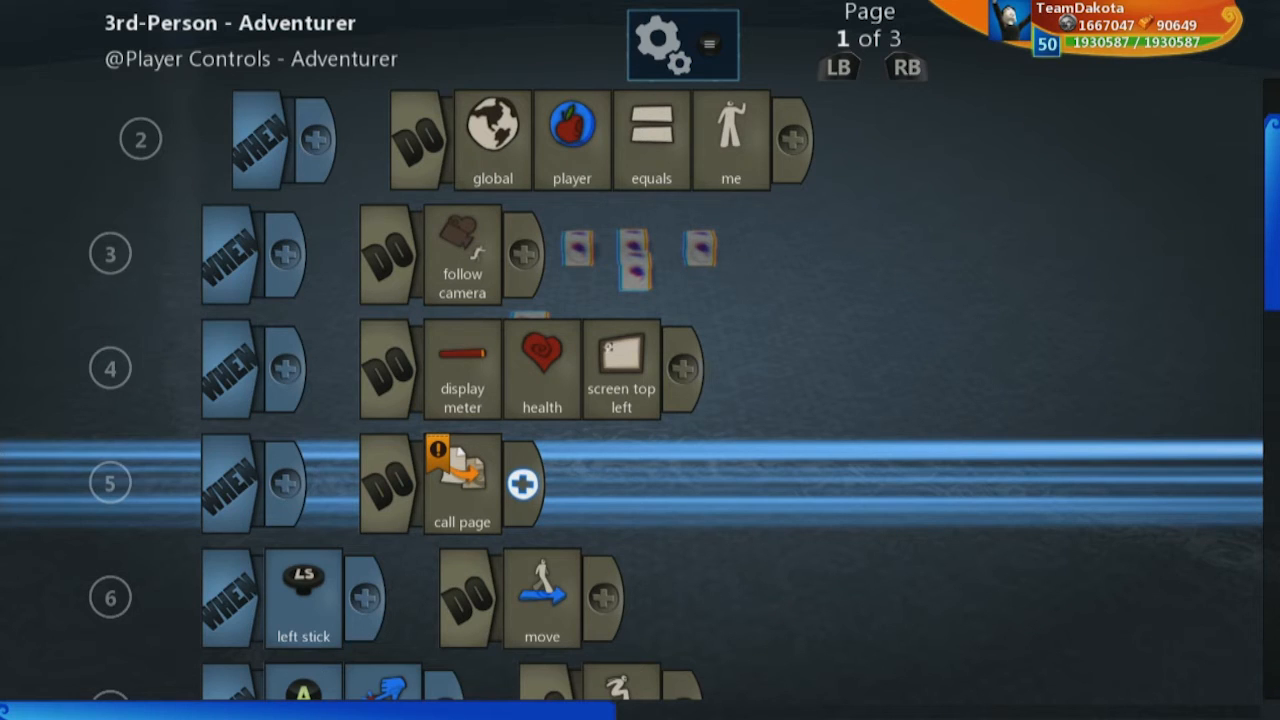
pyautogui.click(541, 360)
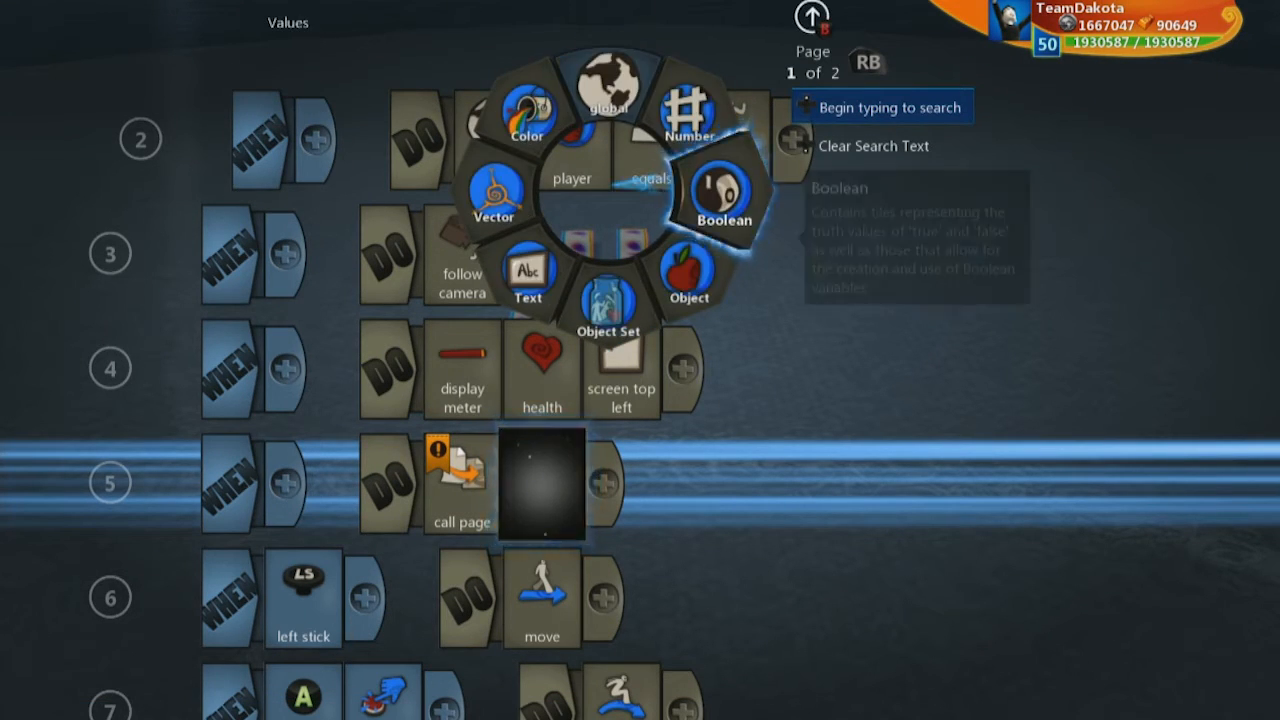
pyautogui.click(529, 280)
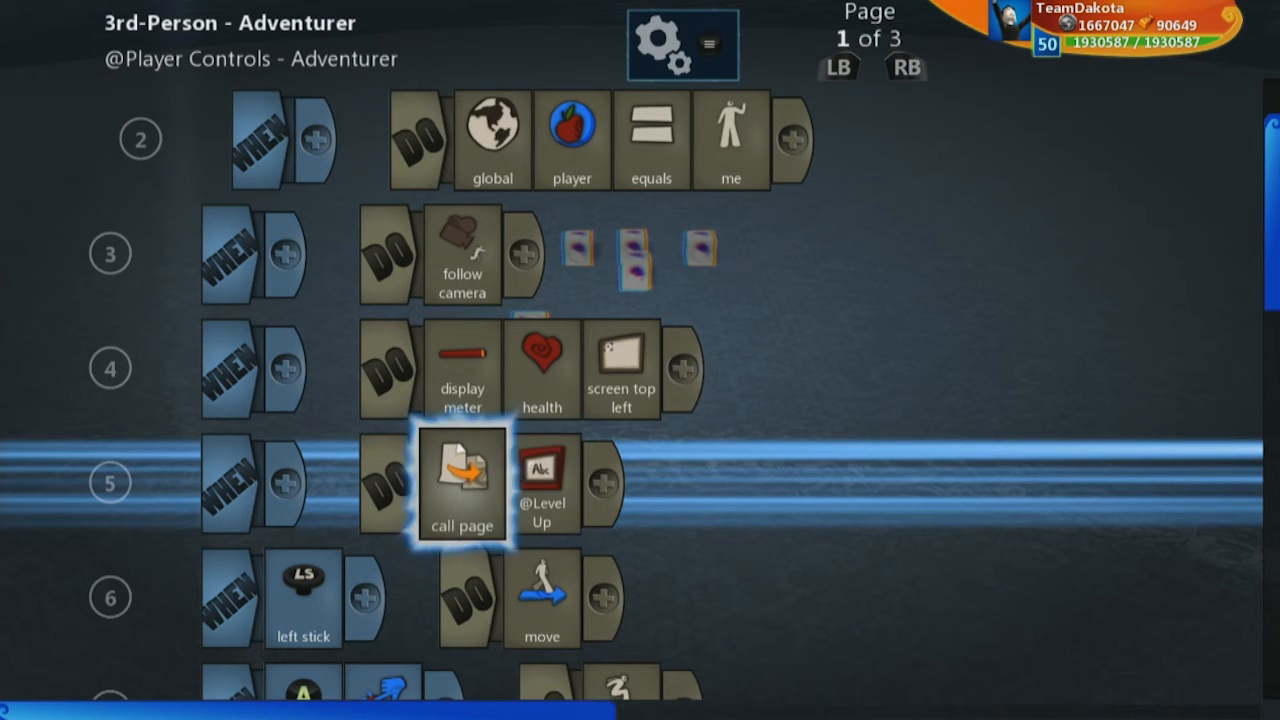
pyautogui.click(543, 482)
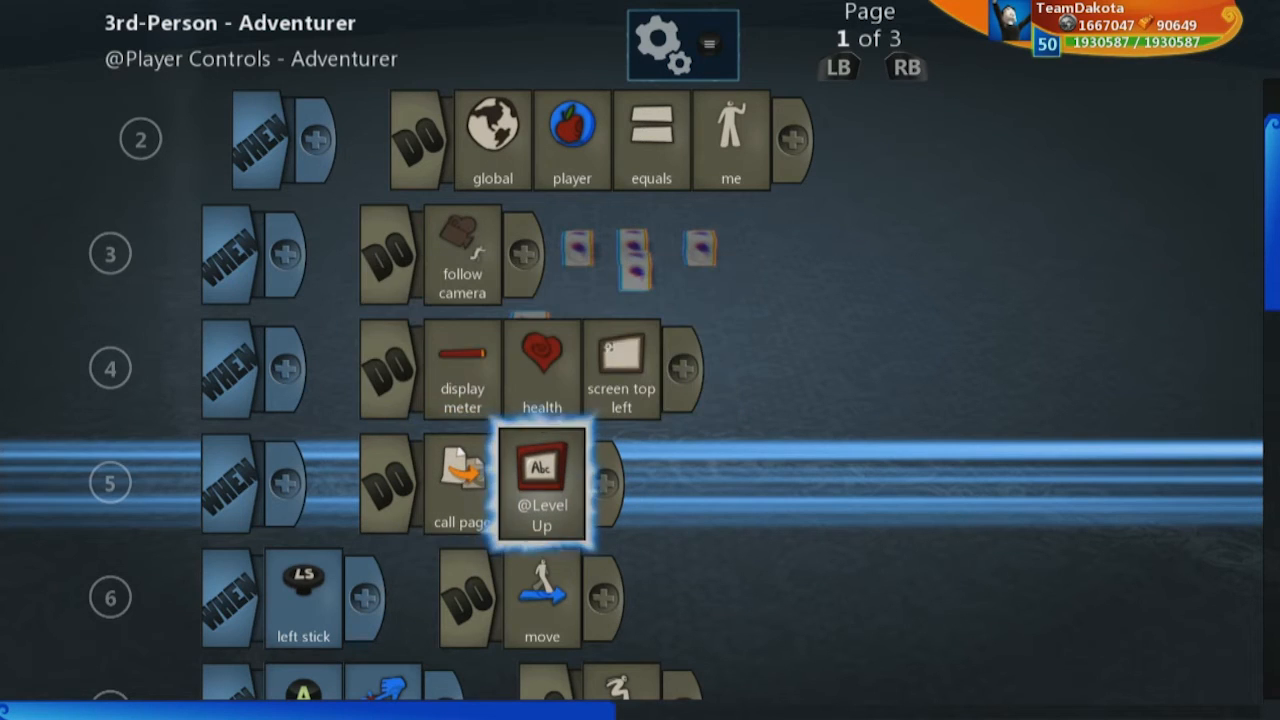
pyautogui.click(541, 480)
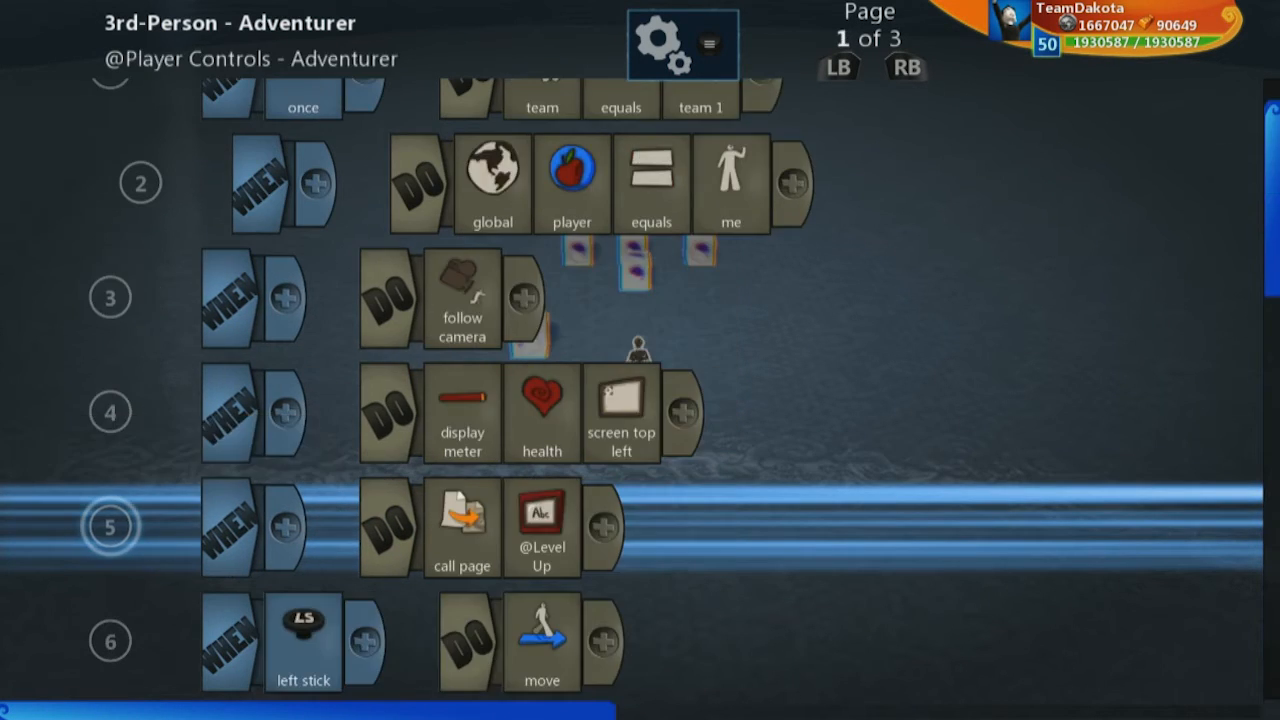
pyautogui.click(460, 539)
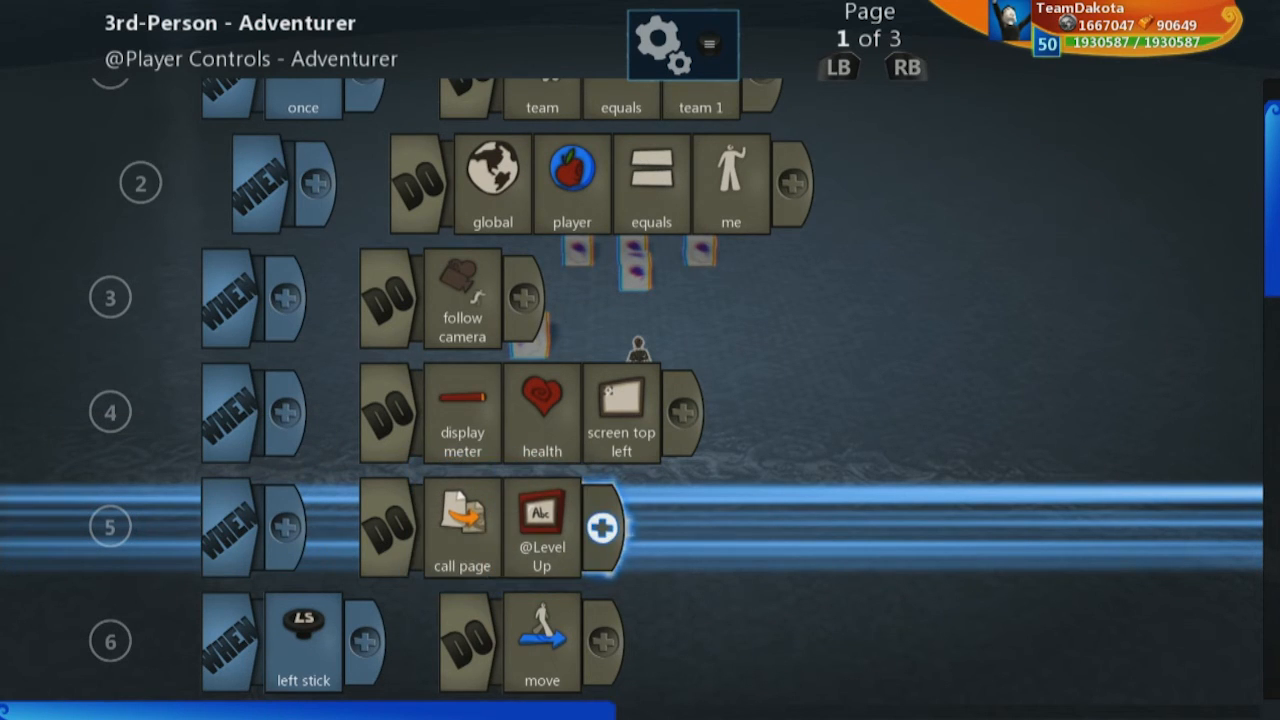
pyautogui.click(543, 540)
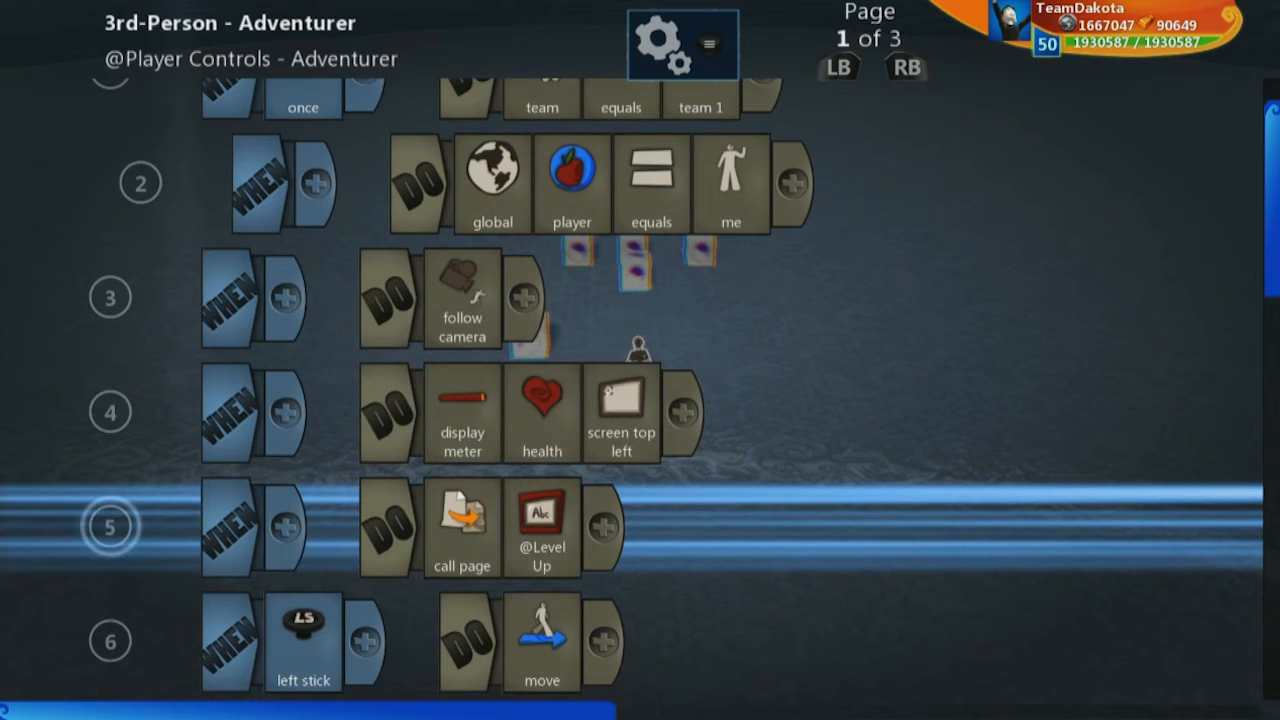
# - Set row 5's condition to 'level increased' using the level number variable
pyautogui.click(542, 543)
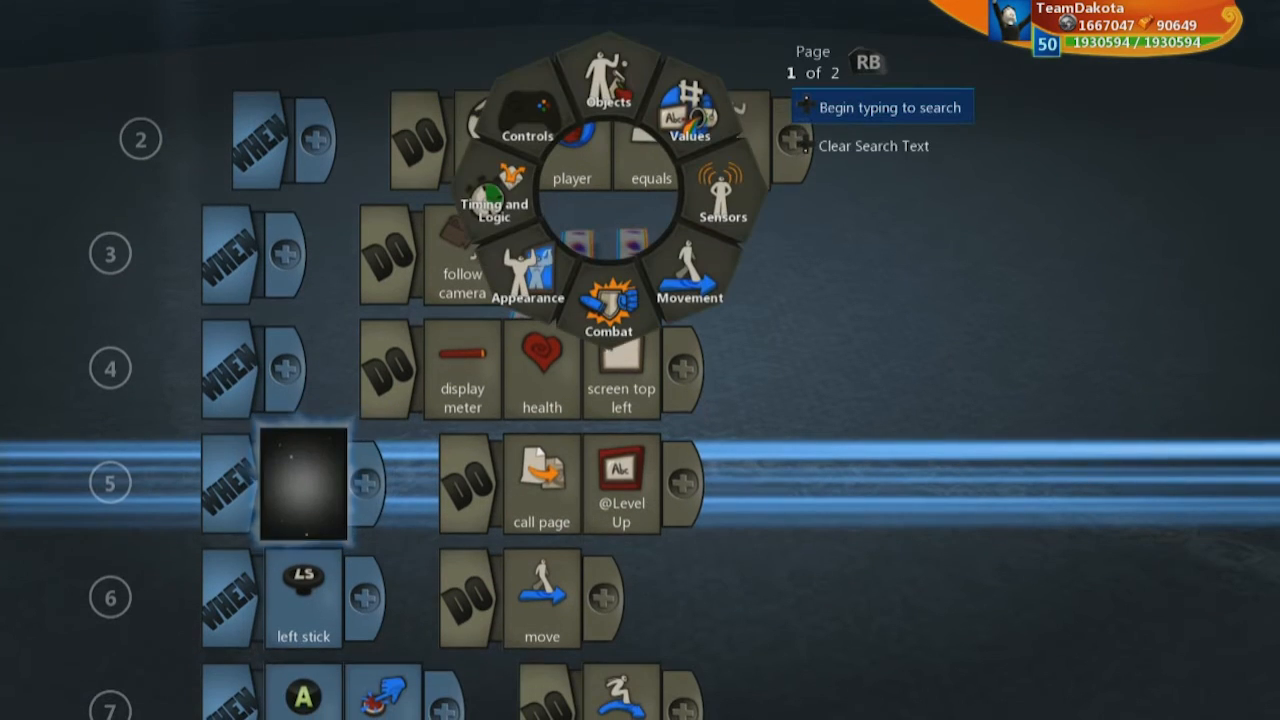
pyautogui.click(690, 100)
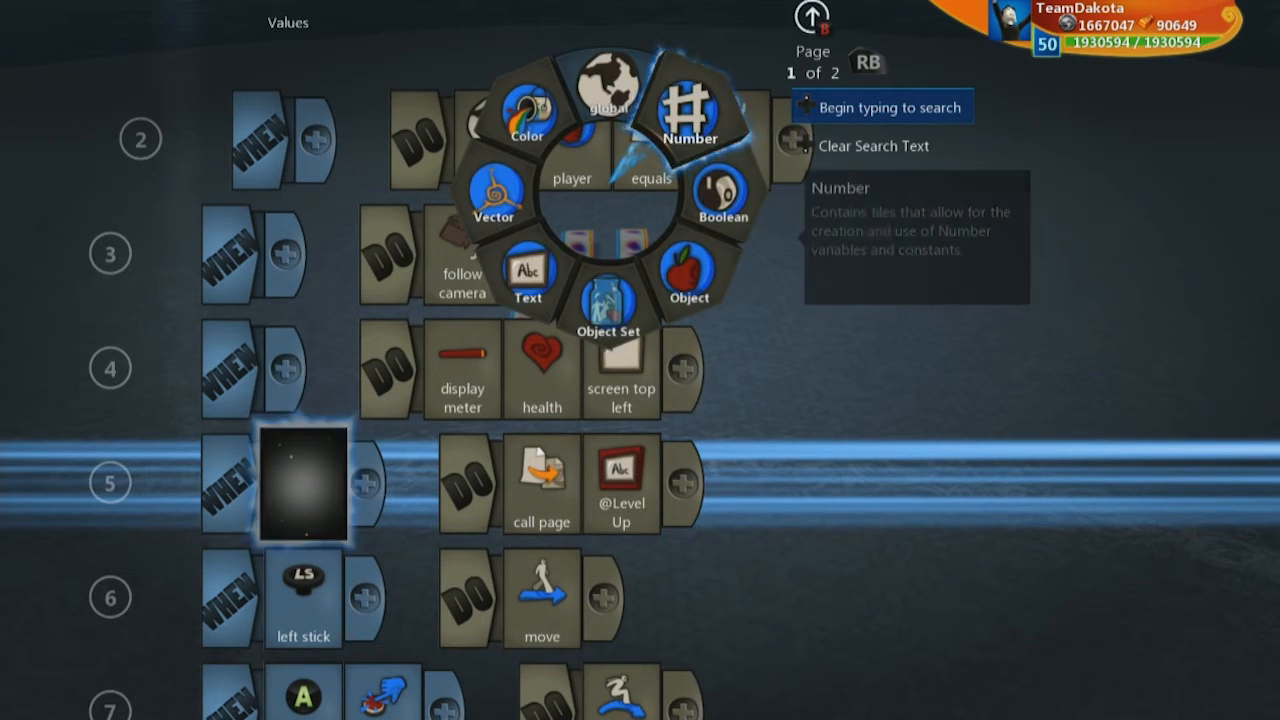
pyautogui.click(685, 110)
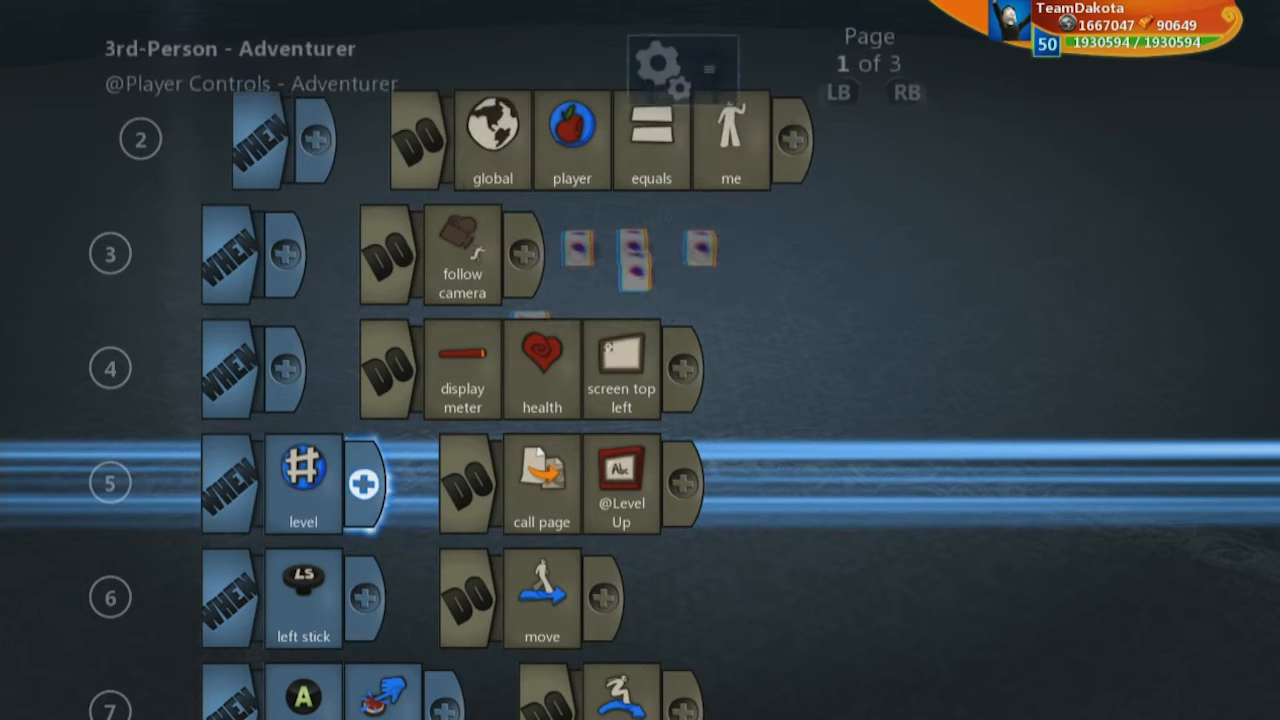
pyautogui.click(363, 483)
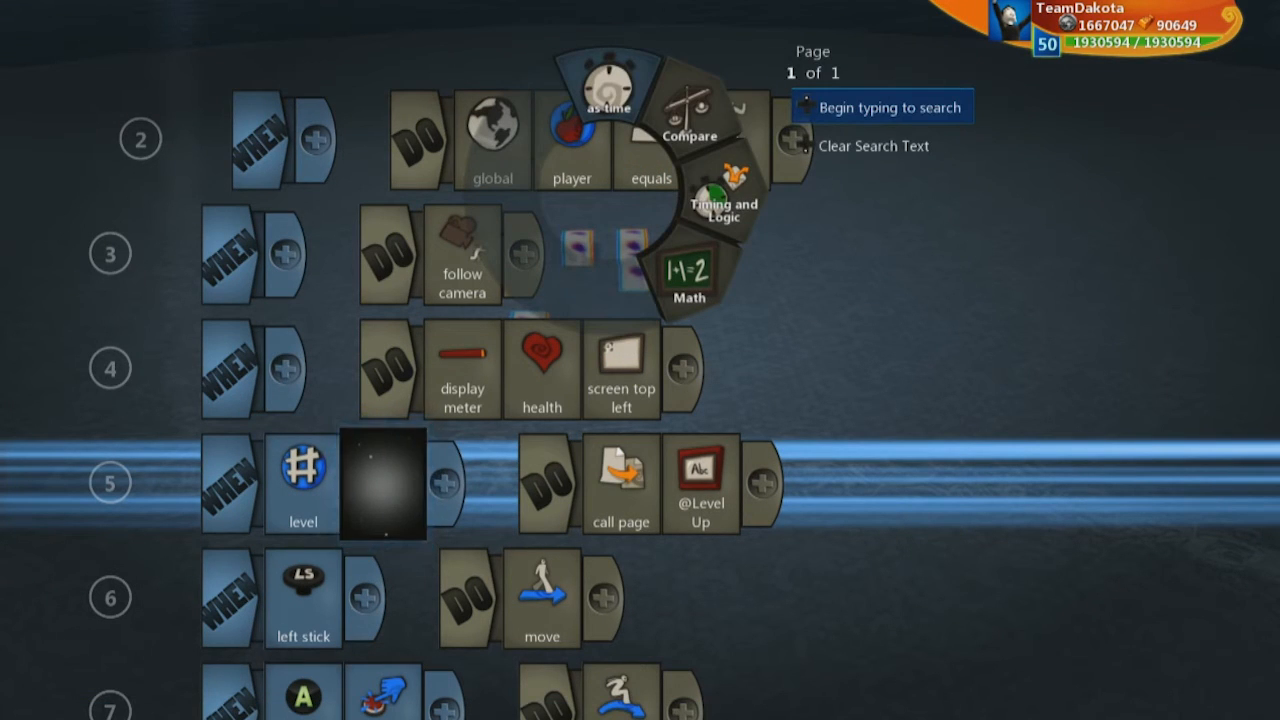
pyautogui.click(684, 135)
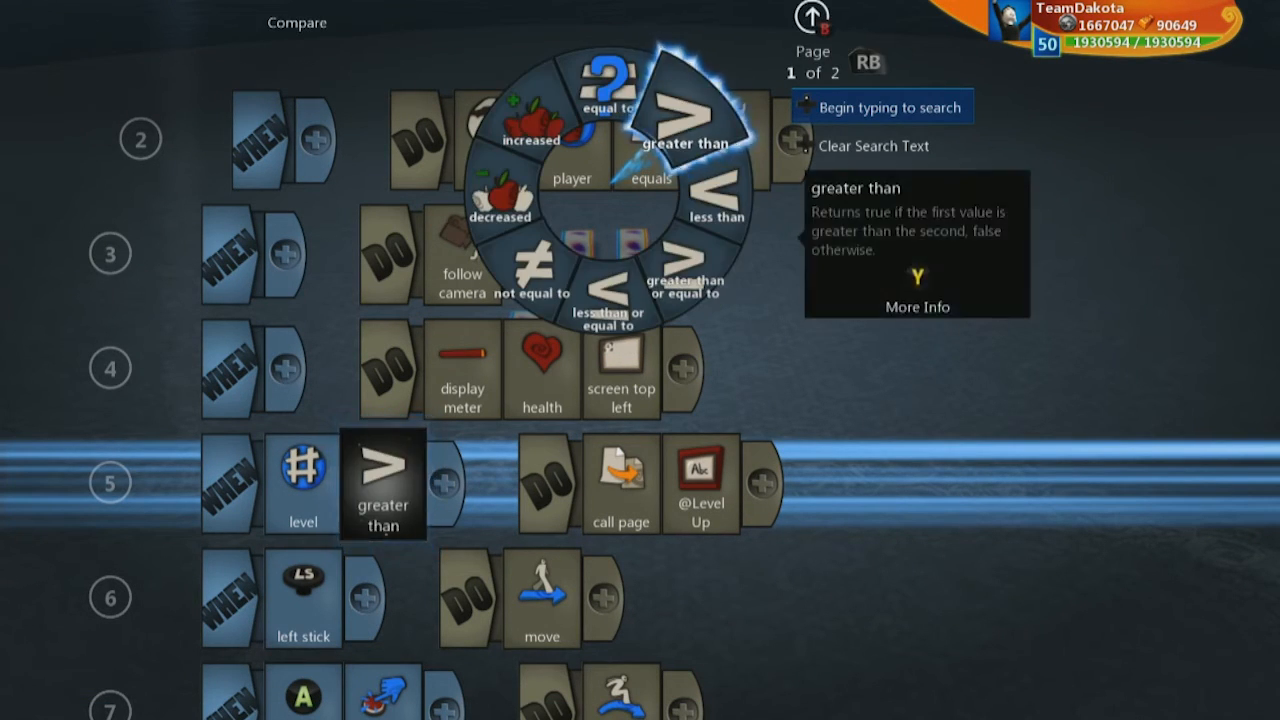
pyautogui.click(516, 130)
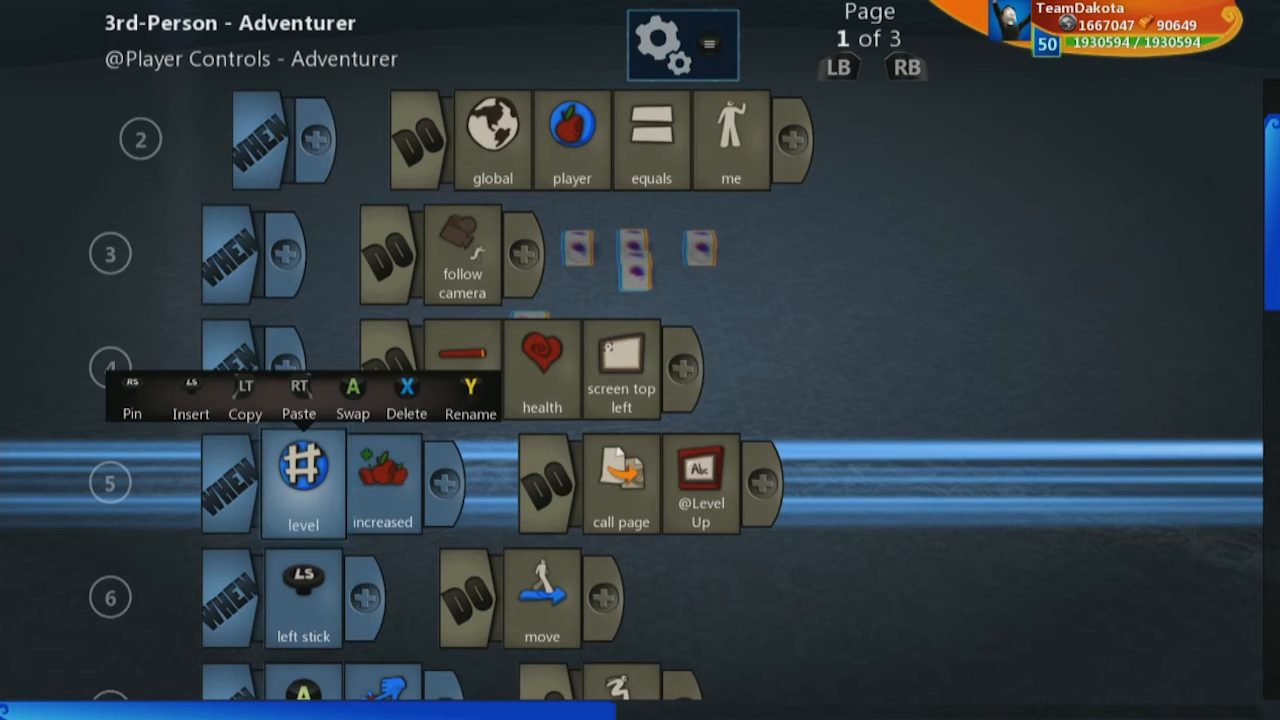
pyautogui.click(700, 483)
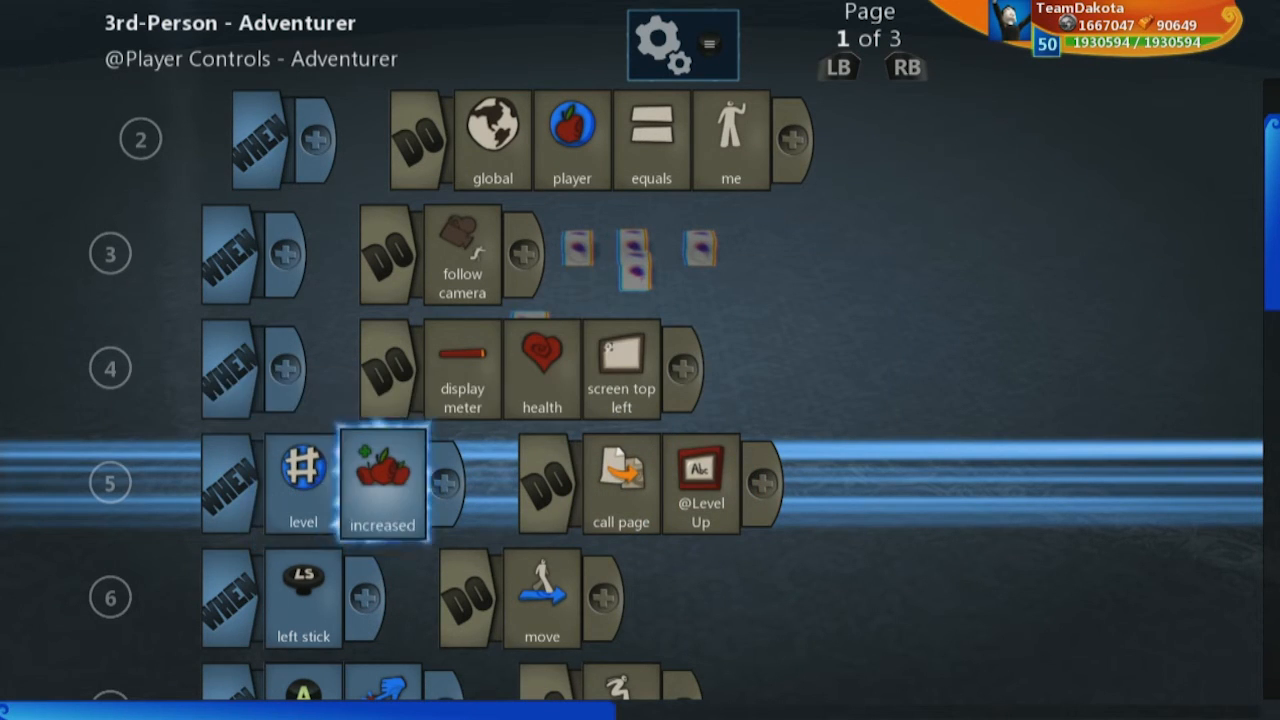
# - Insert a new line above the level-up rule that displays the strength value
pyautogui.click(302, 483)
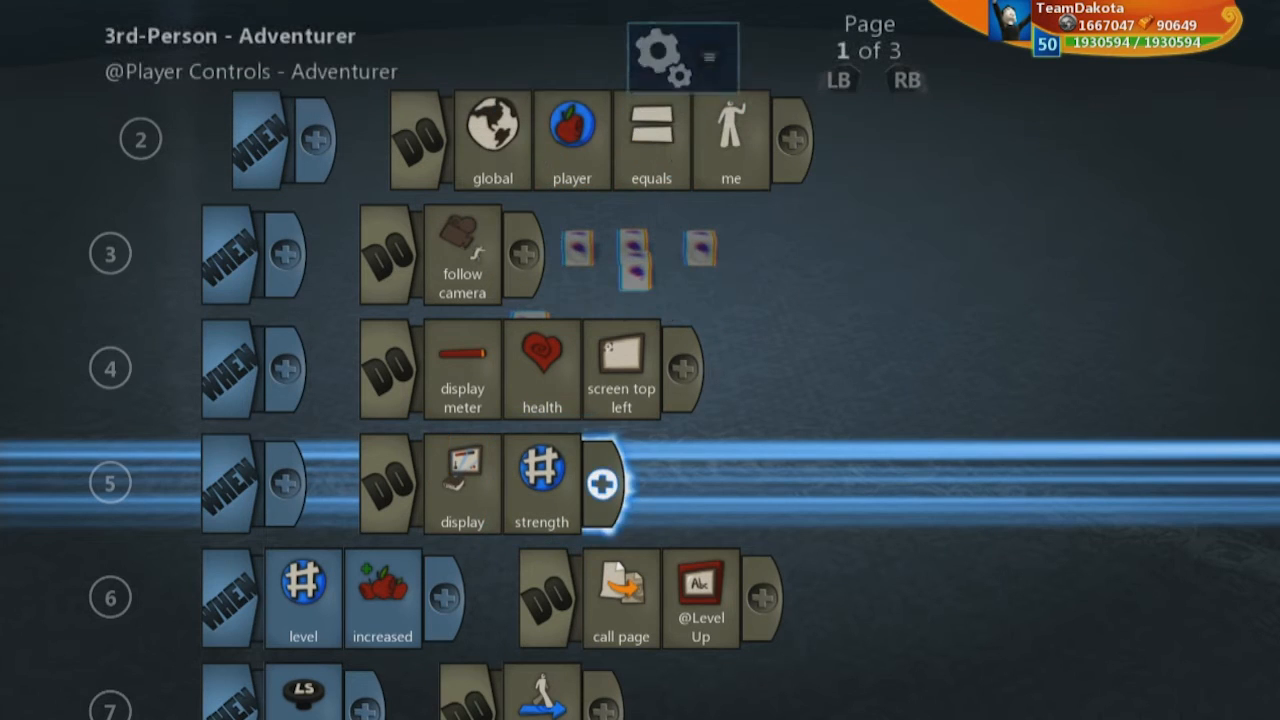
pyautogui.click(602, 483)
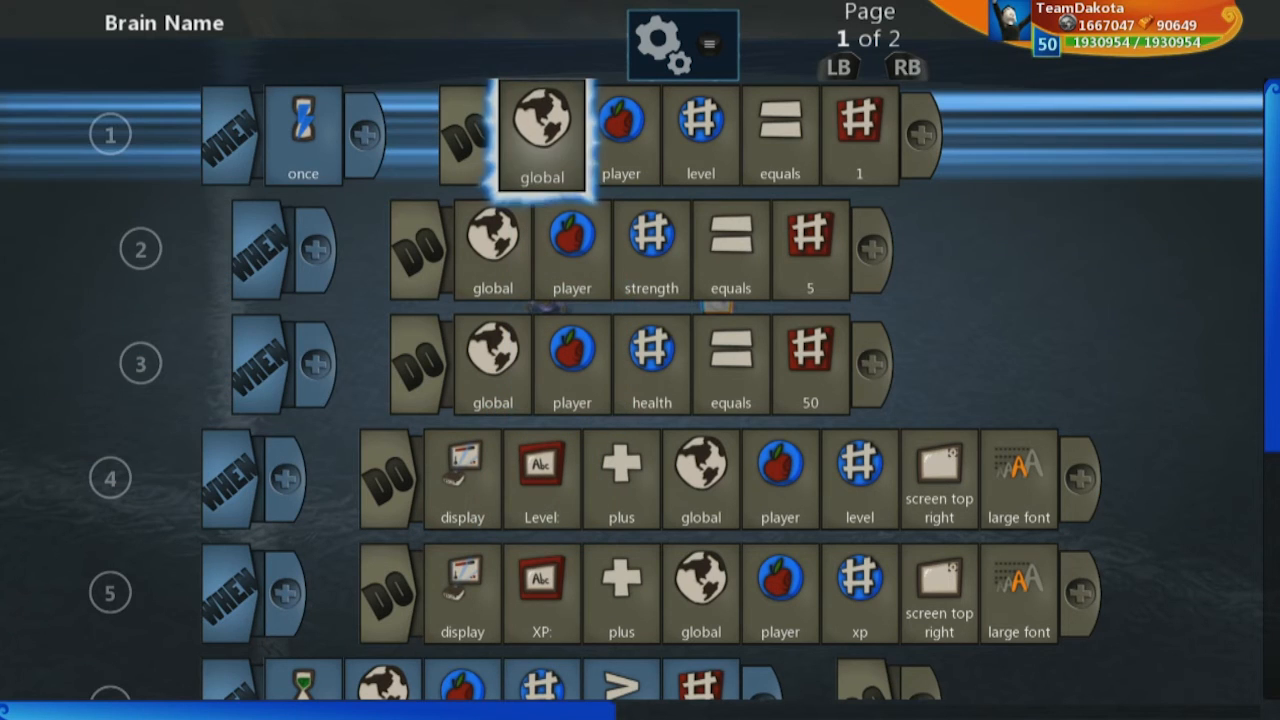
pyautogui.click(621, 130)
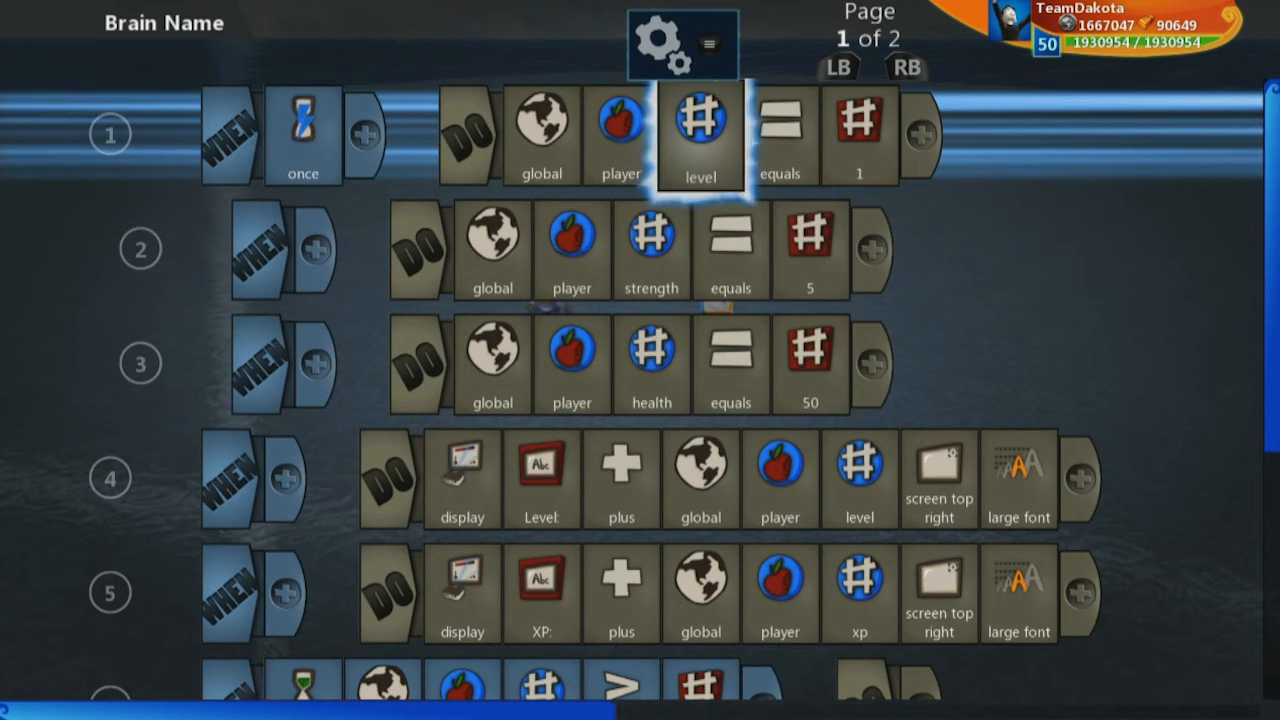
pyautogui.click(700, 135)
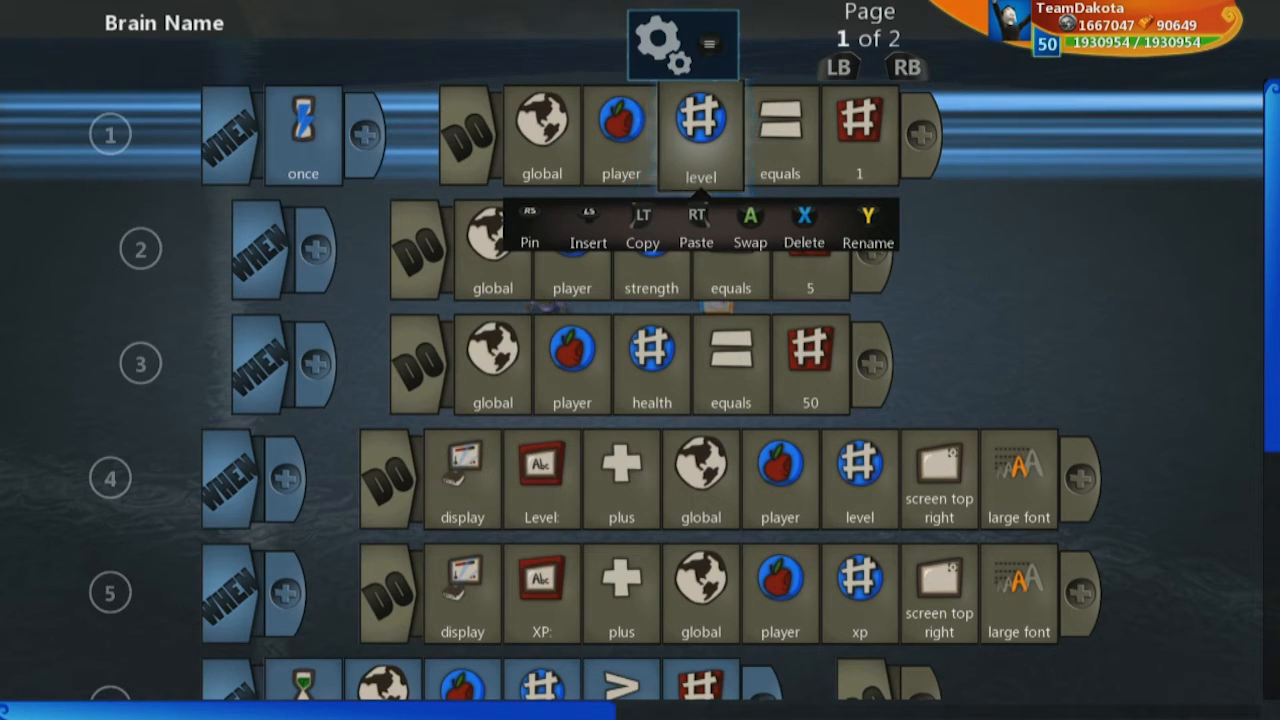
pyautogui.click(781, 135)
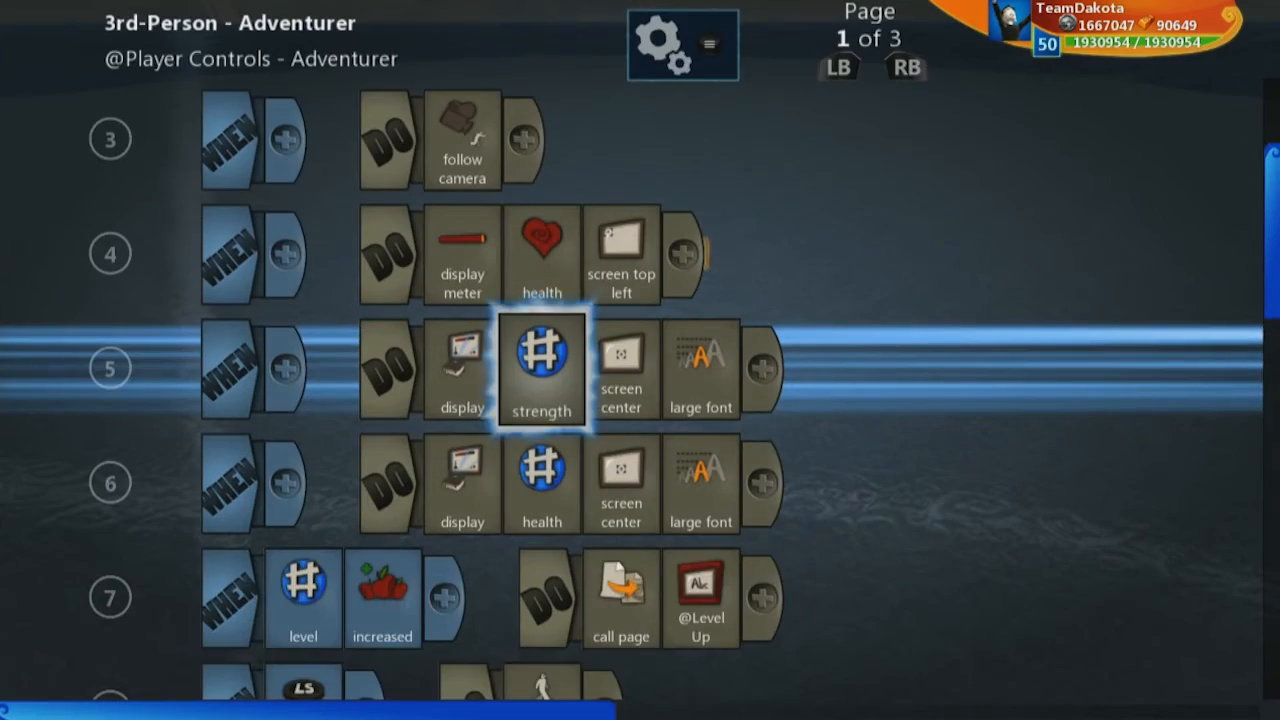
# - Scroll down the brain and exit the editor to the Pause menu
pyautogui.scroll(-3)
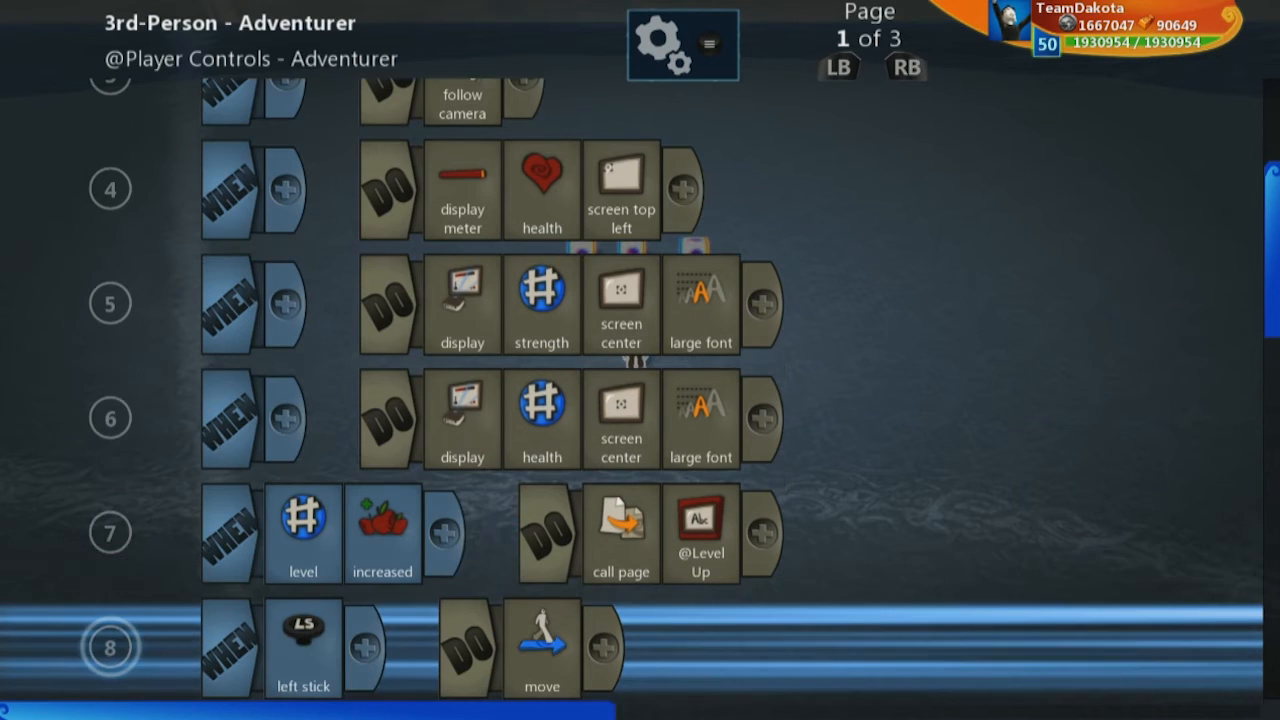
pyautogui.click(382, 533)
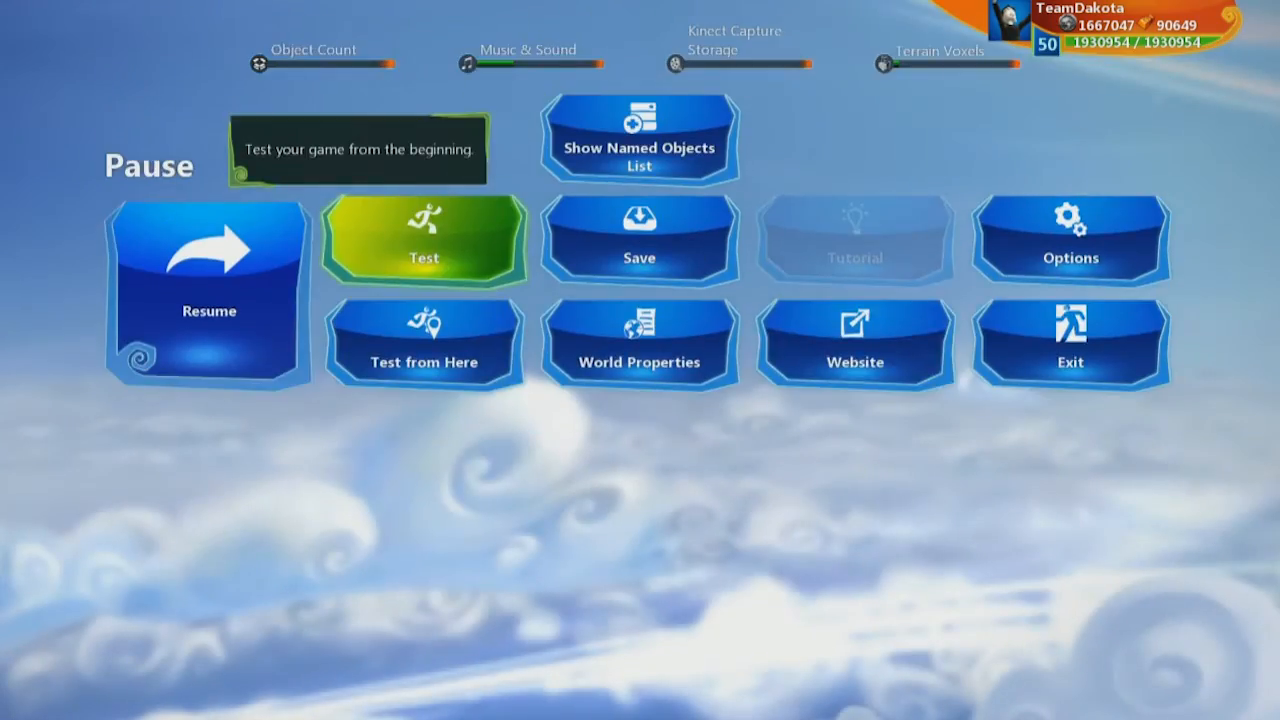
pyautogui.click(423, 240)
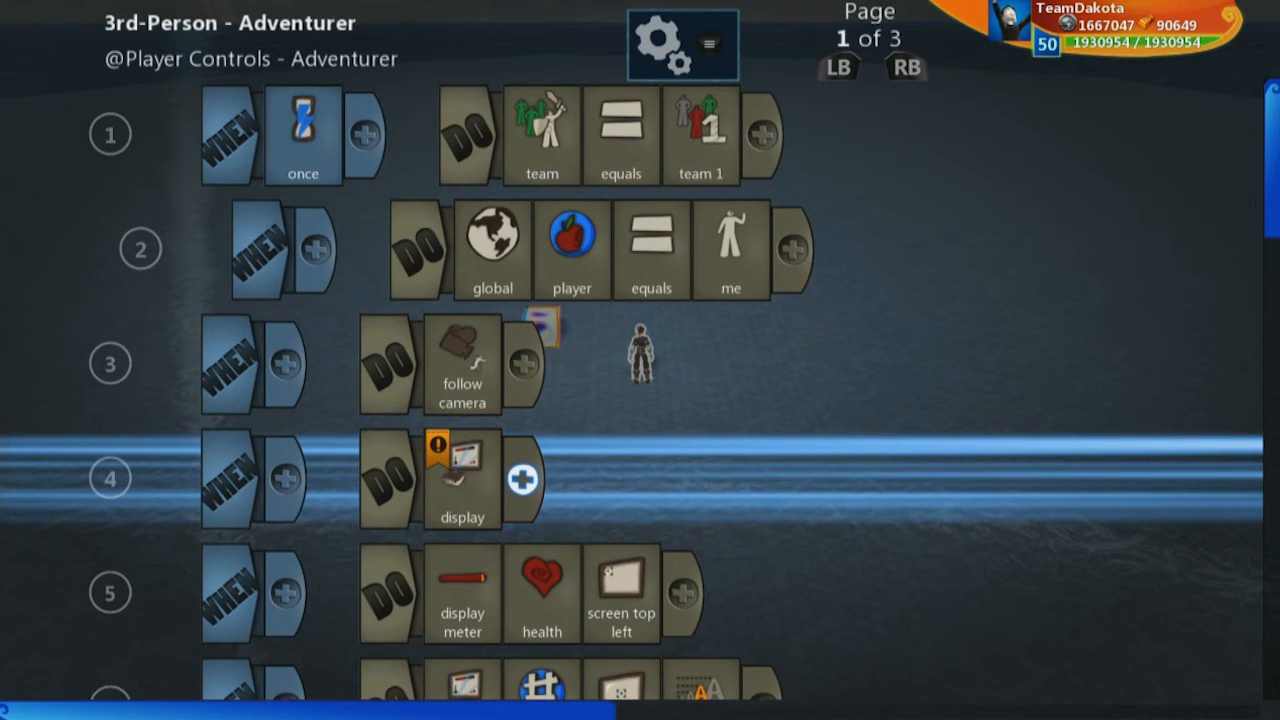
# - Add parentheses to row 4's display action and open a value slot between them
pyautogui.click(522, 479)
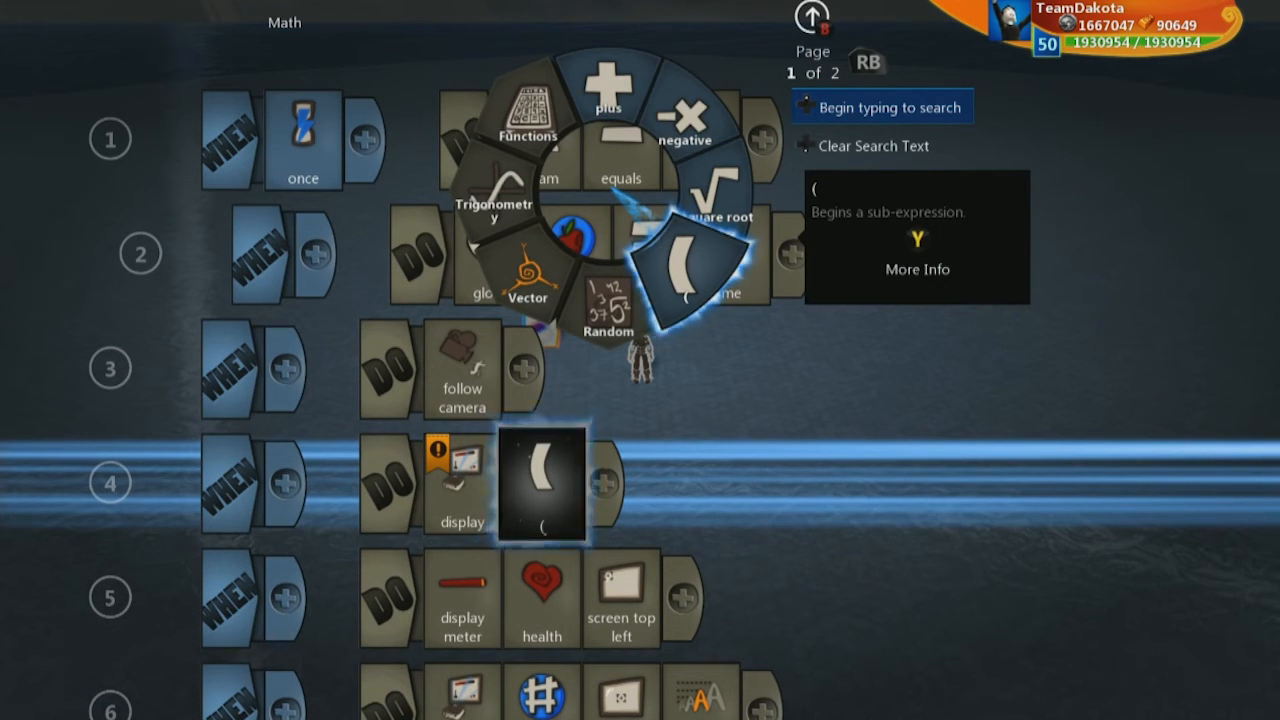
pyautogui.click(680, 255)
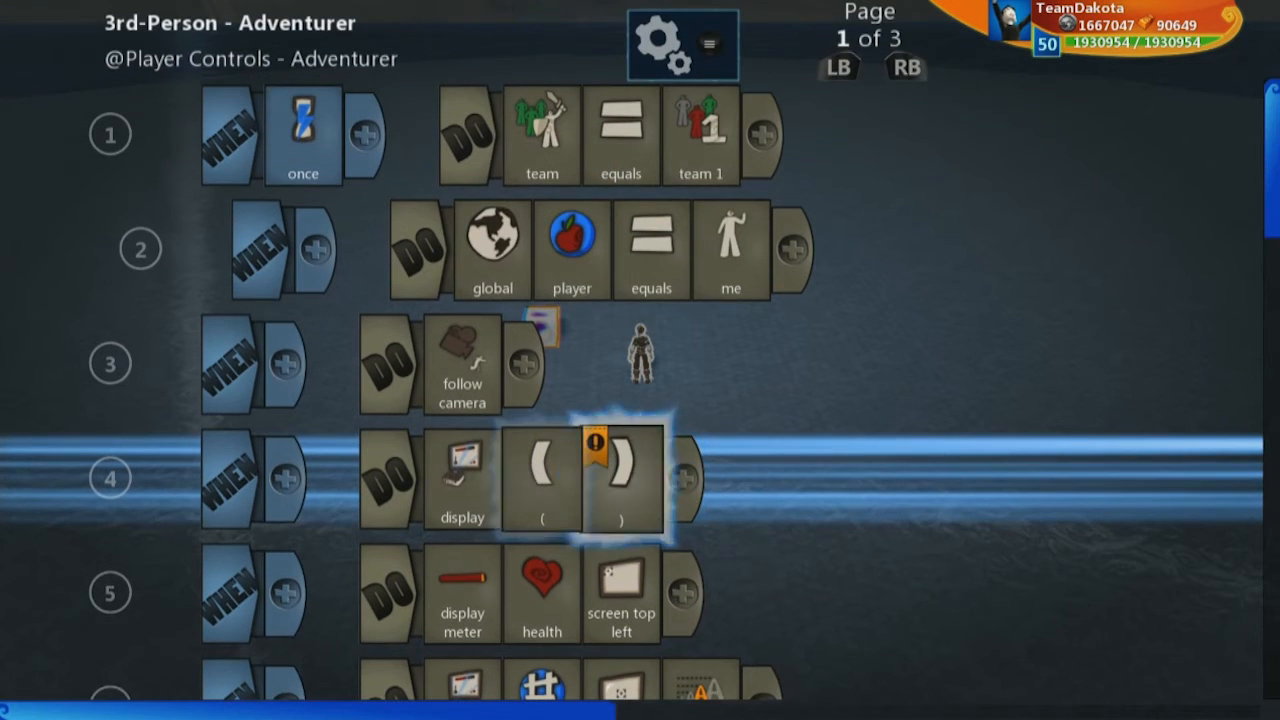
pyautogui.click(610, 478)
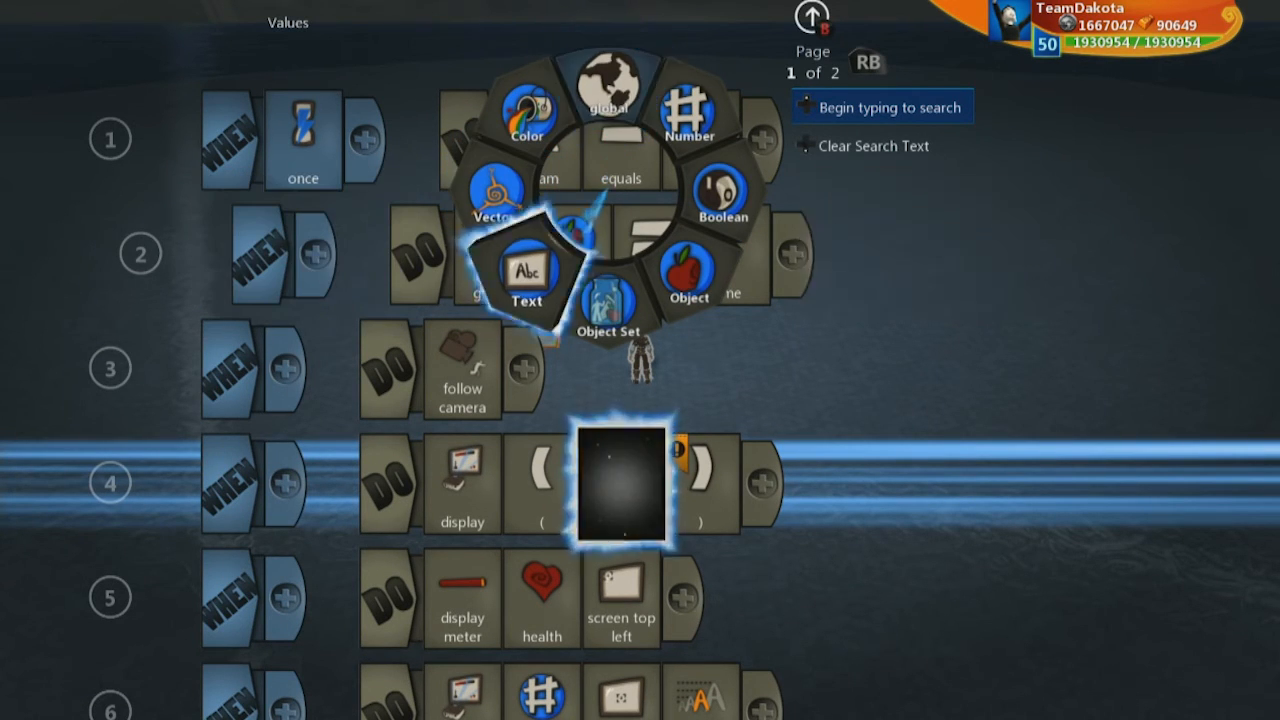
# - Put the text 'Health:' plus the health value inside row 4's display parentheses
pyautogui.click(527, 275)
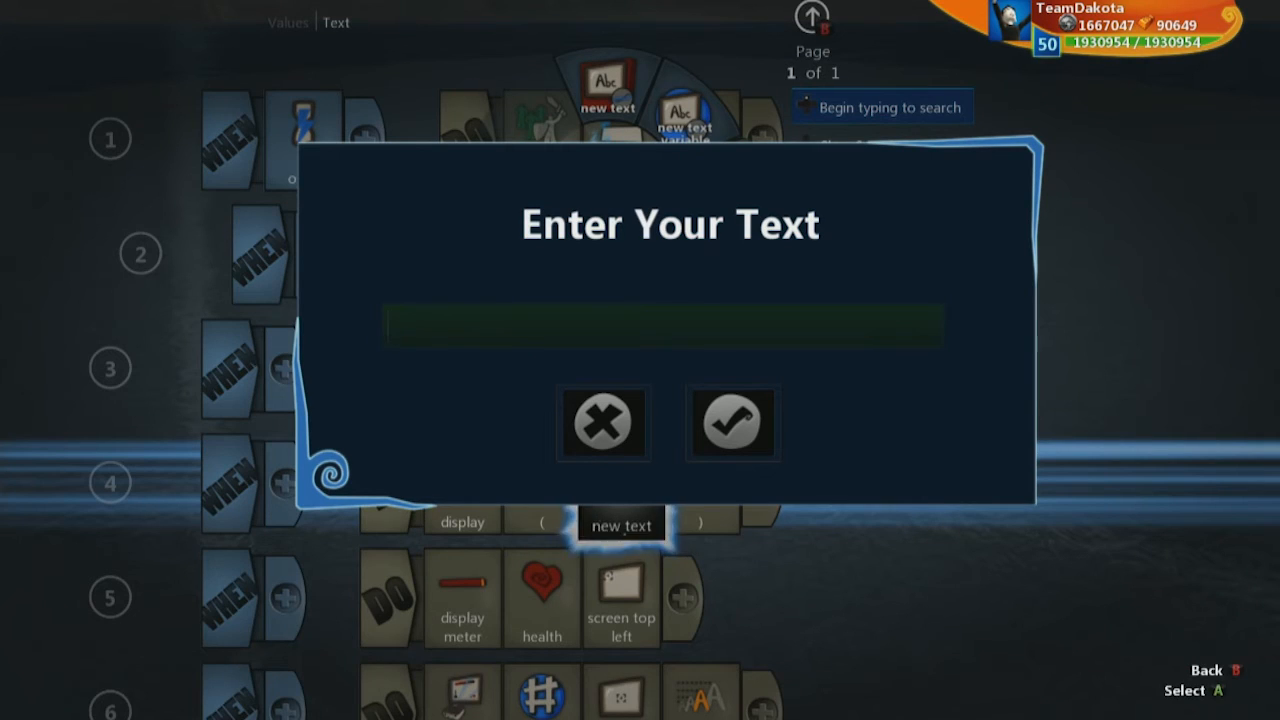
pyautogui.write('Heal')
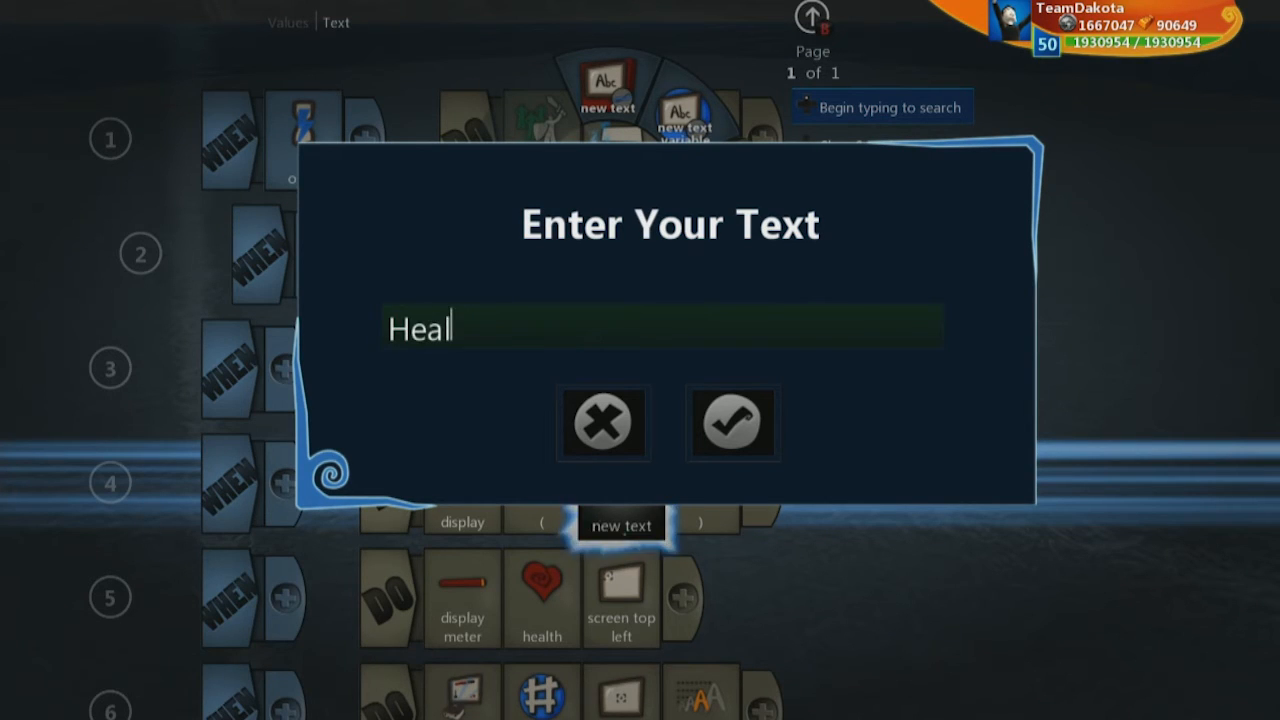
pyautogui.write('th:')
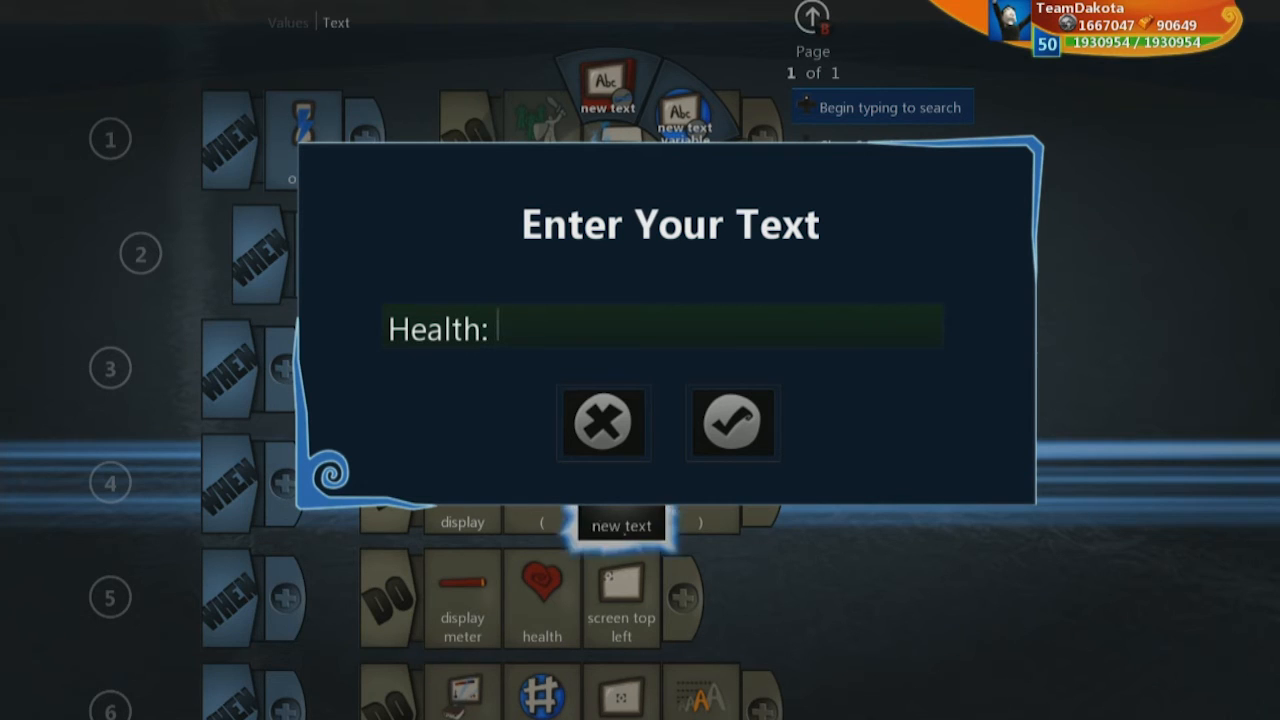
pyautogui.click(732, 423)
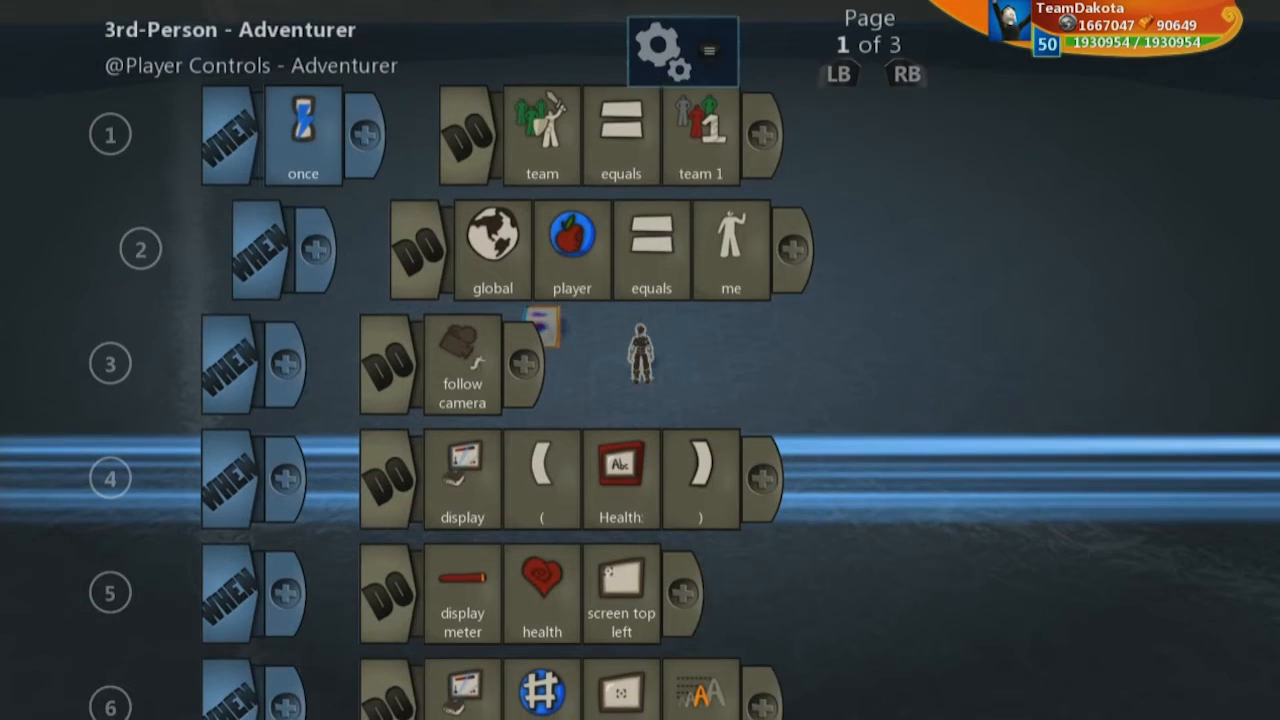
pyautogui.click(700, 480)
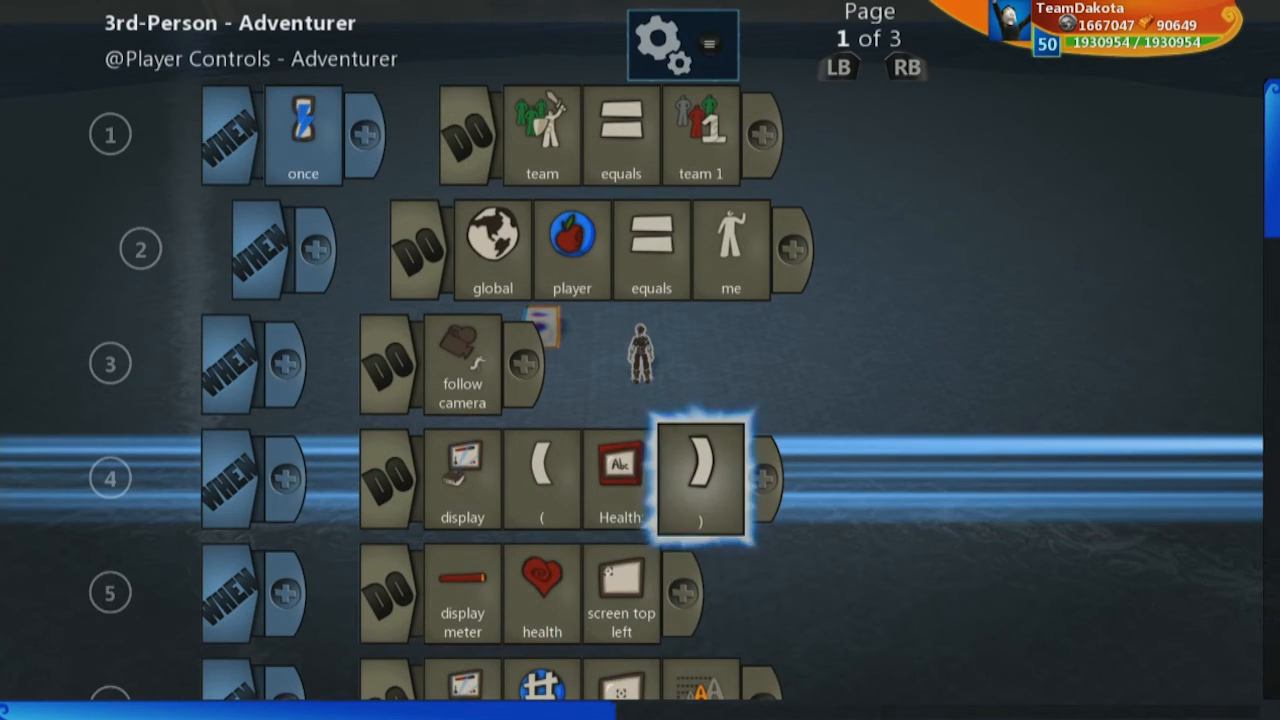
pyautogui.click(700, 478)
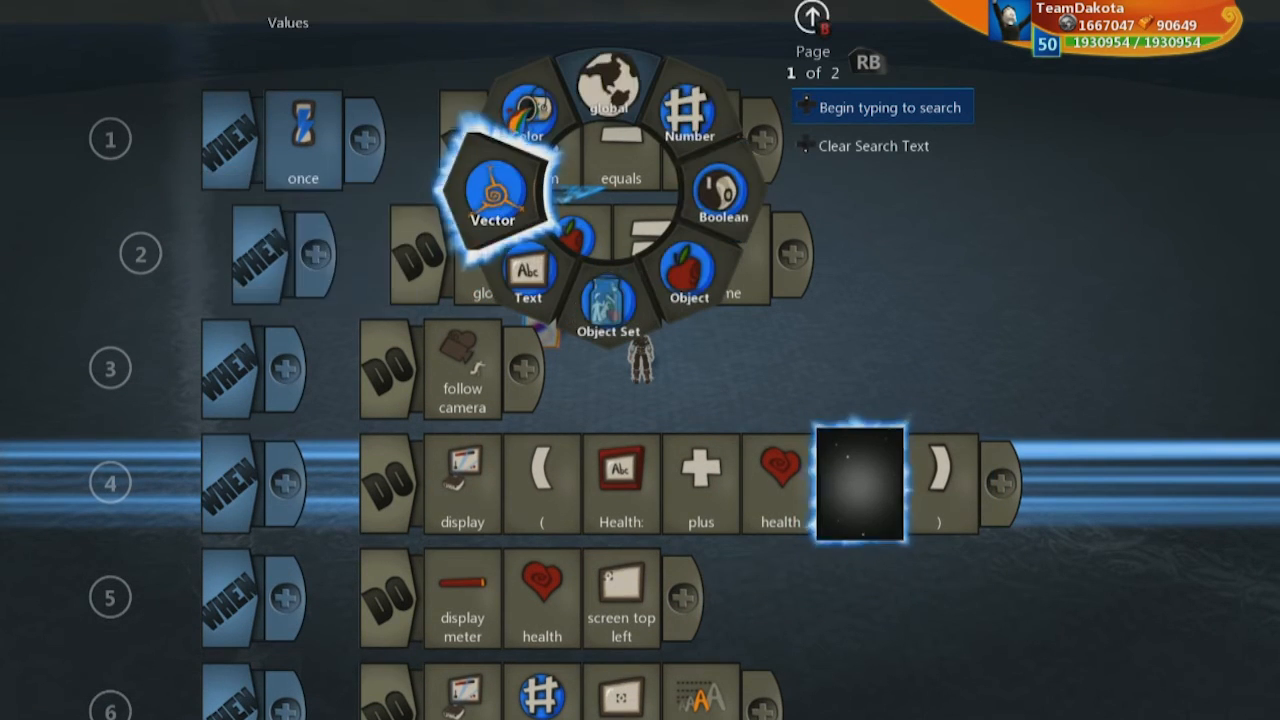
# - Append plus, a '/' text value, plus, and max health to row 4's display
pyautogui.click(527, 290)
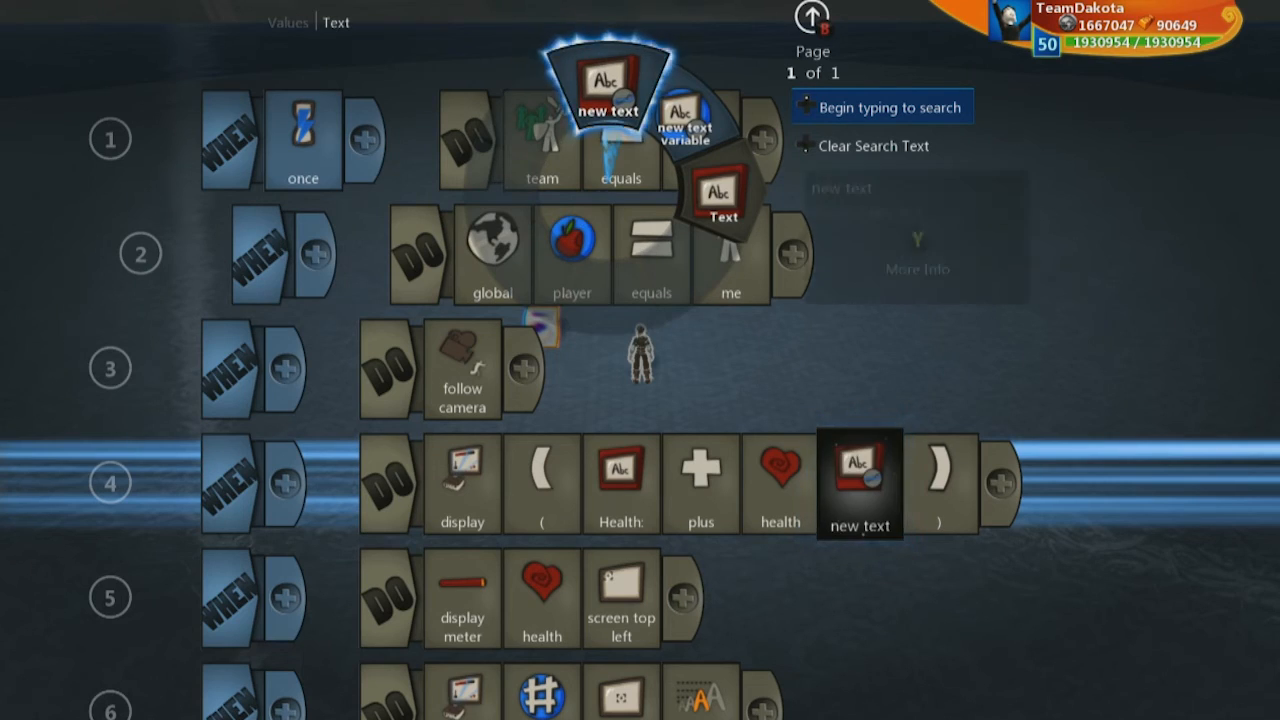
pyautogui.click(859, 483)
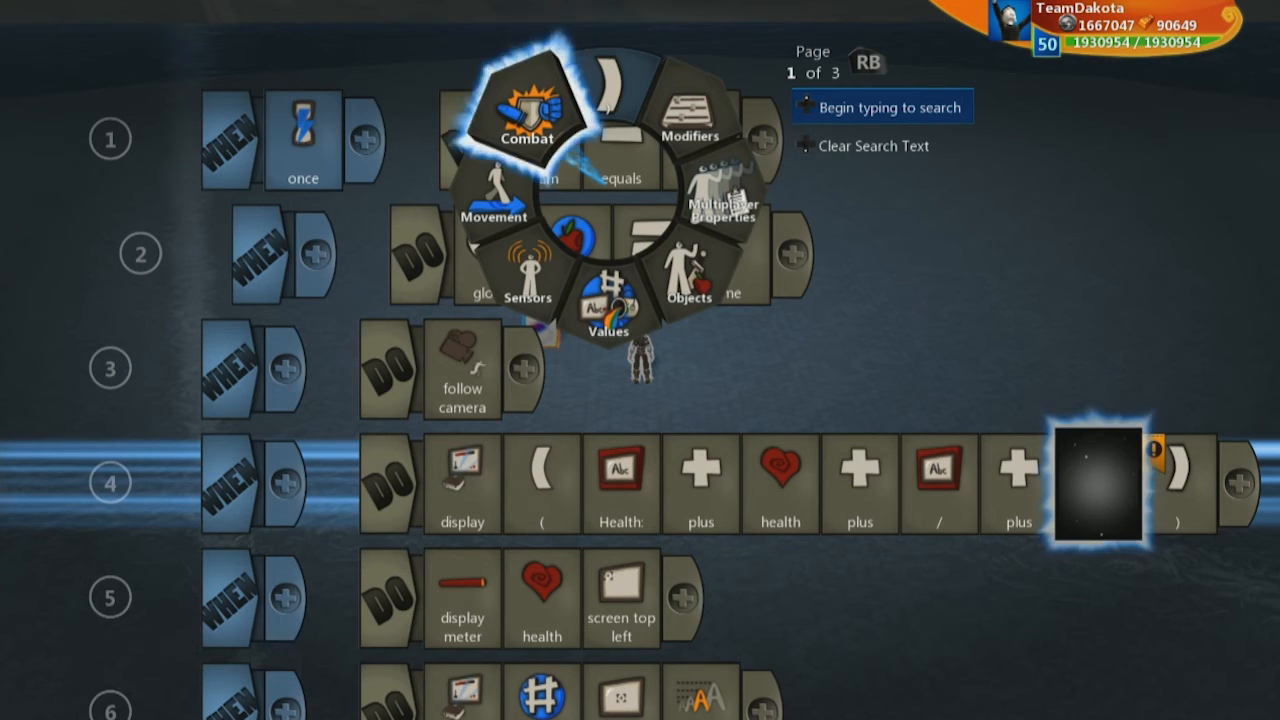
pyautogui.click(532, 110)
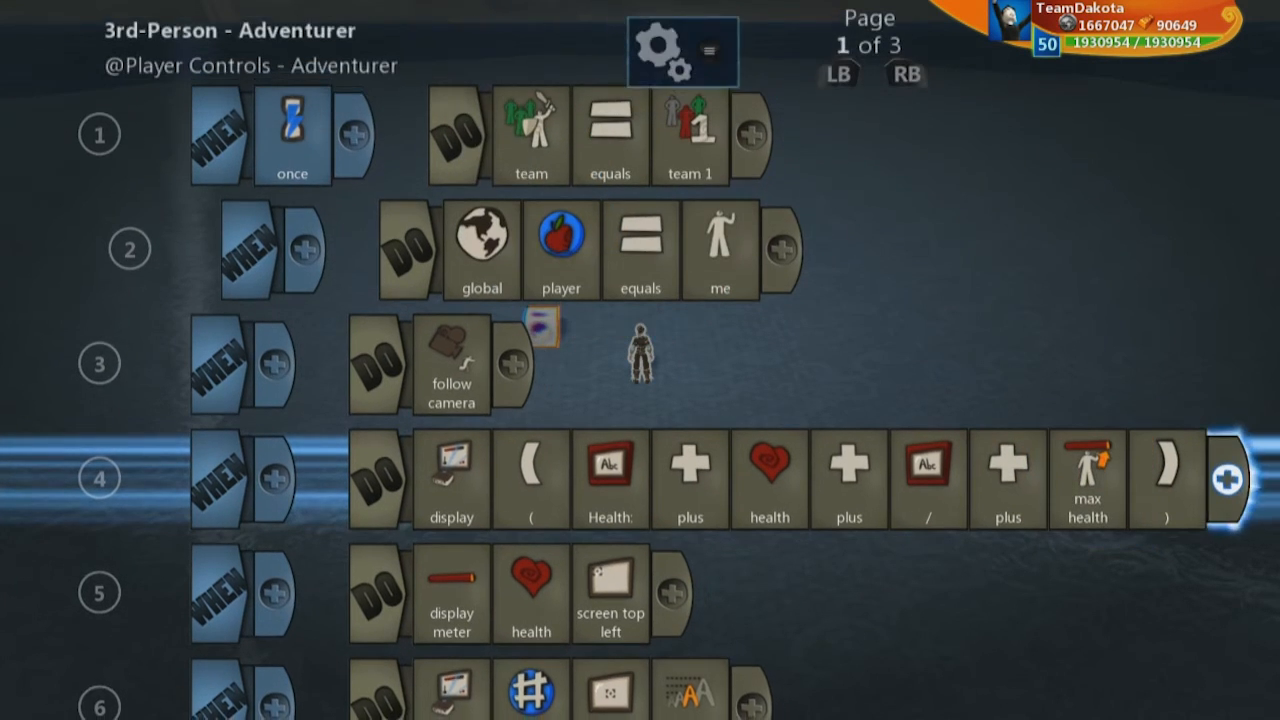
pyautogui.click(609, 478)
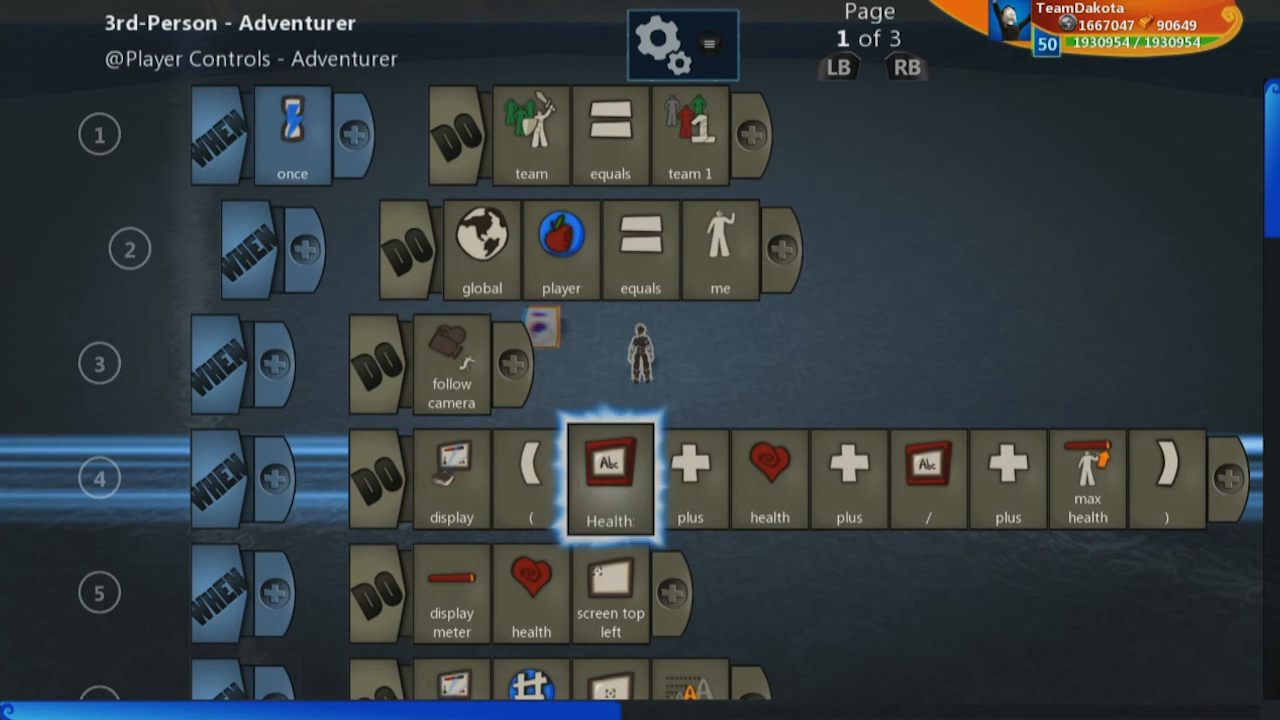
pyautogui.click(1008, 478)
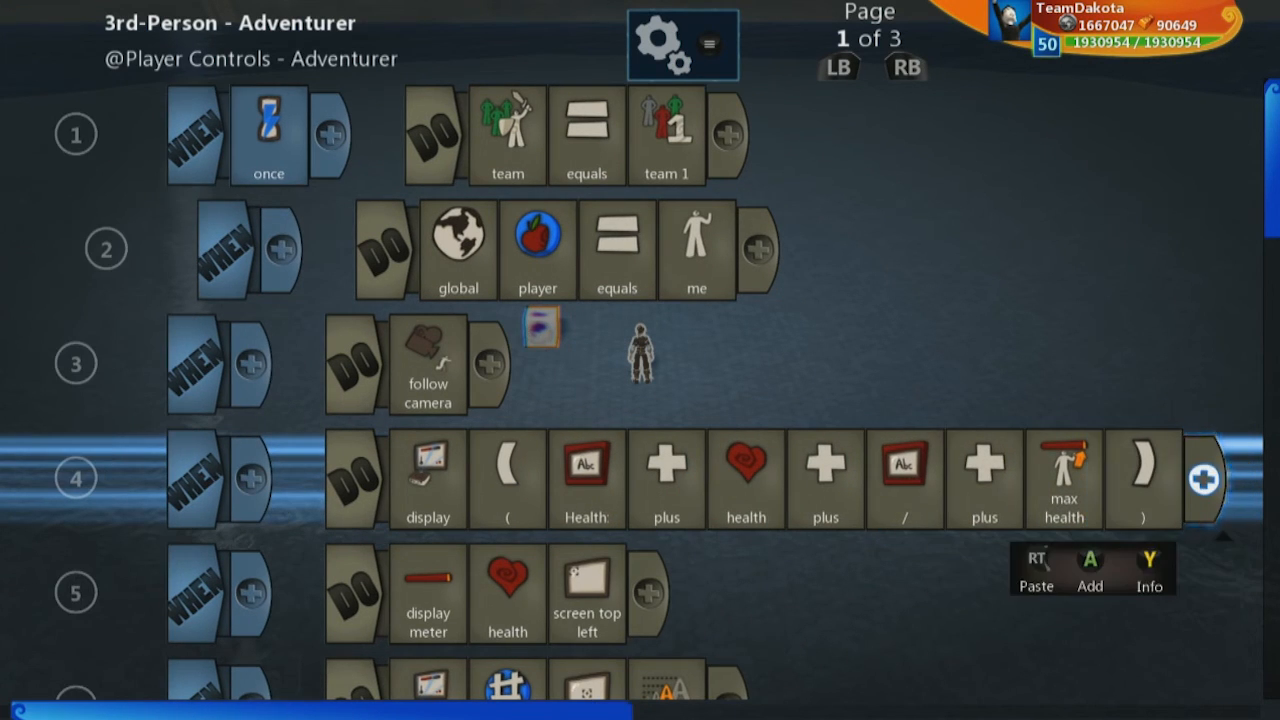
# - Give row 4's health readout a Screen Location positioning modifier
pyautogui.click(1203, 479)
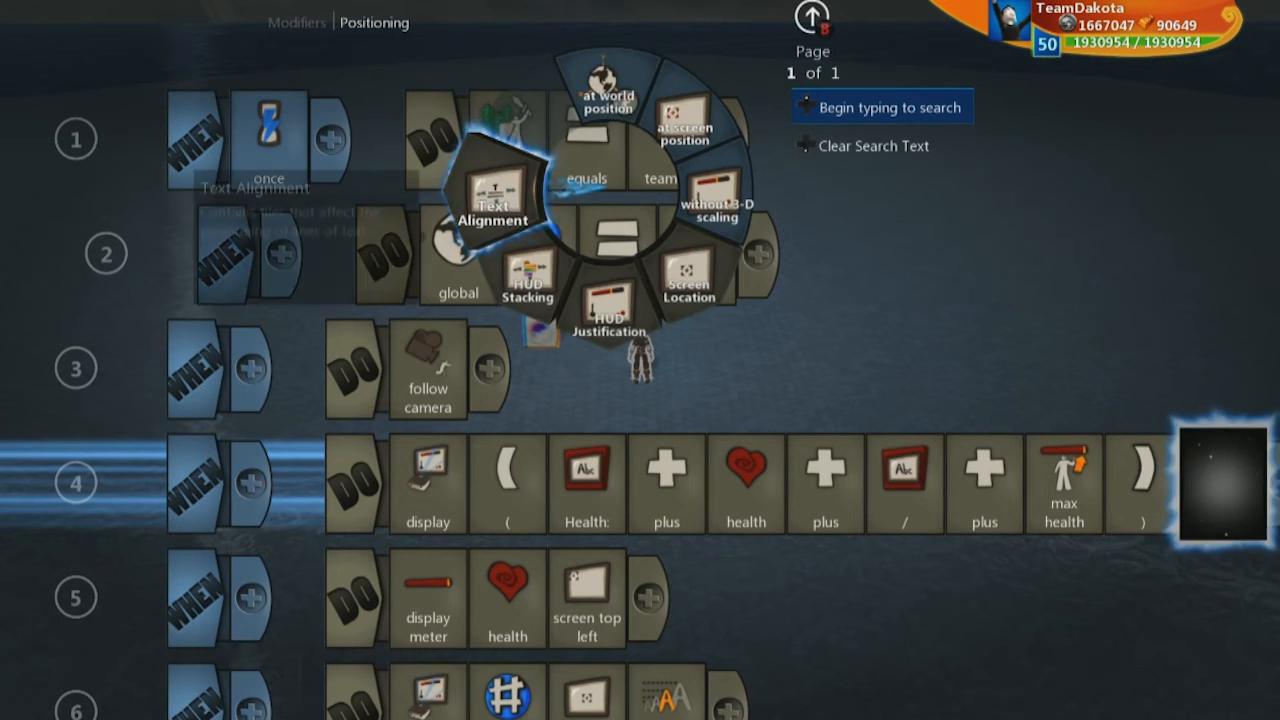
pyautogui.click(687, 283)
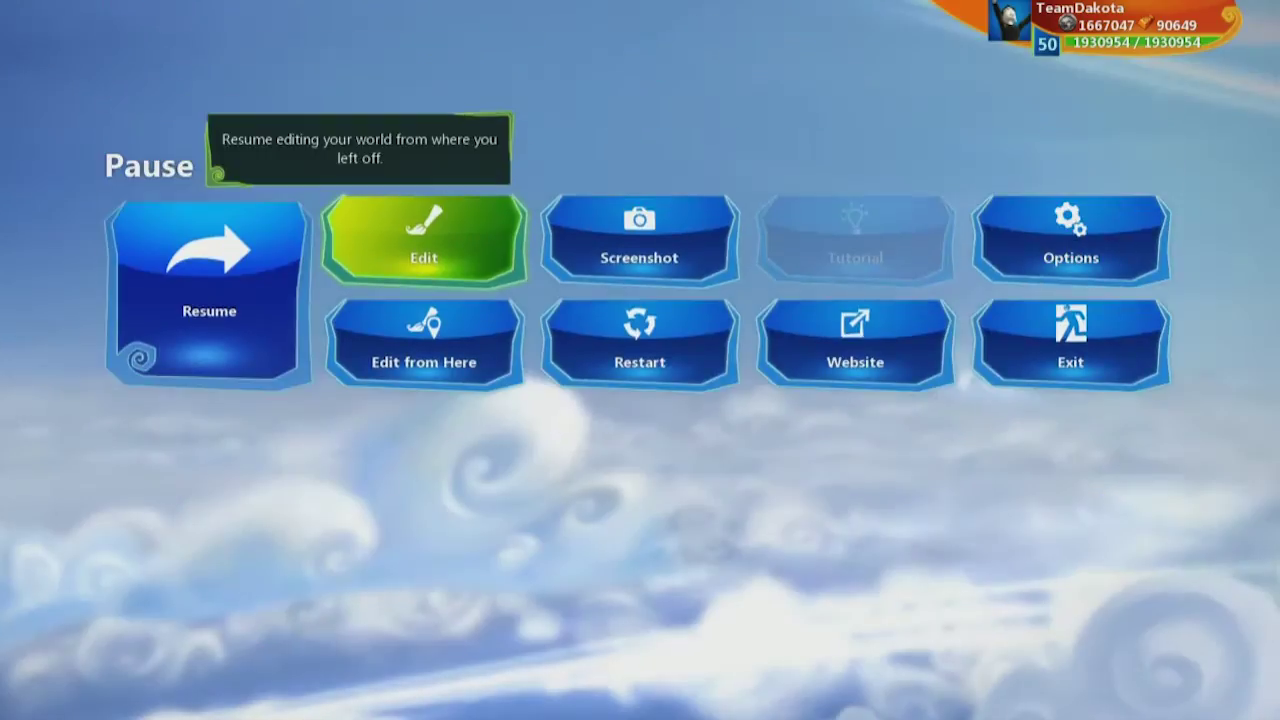
# - Reopen the player brain for editing and go to the end of row 11's attack rule
pyautogui.click(423, 240)
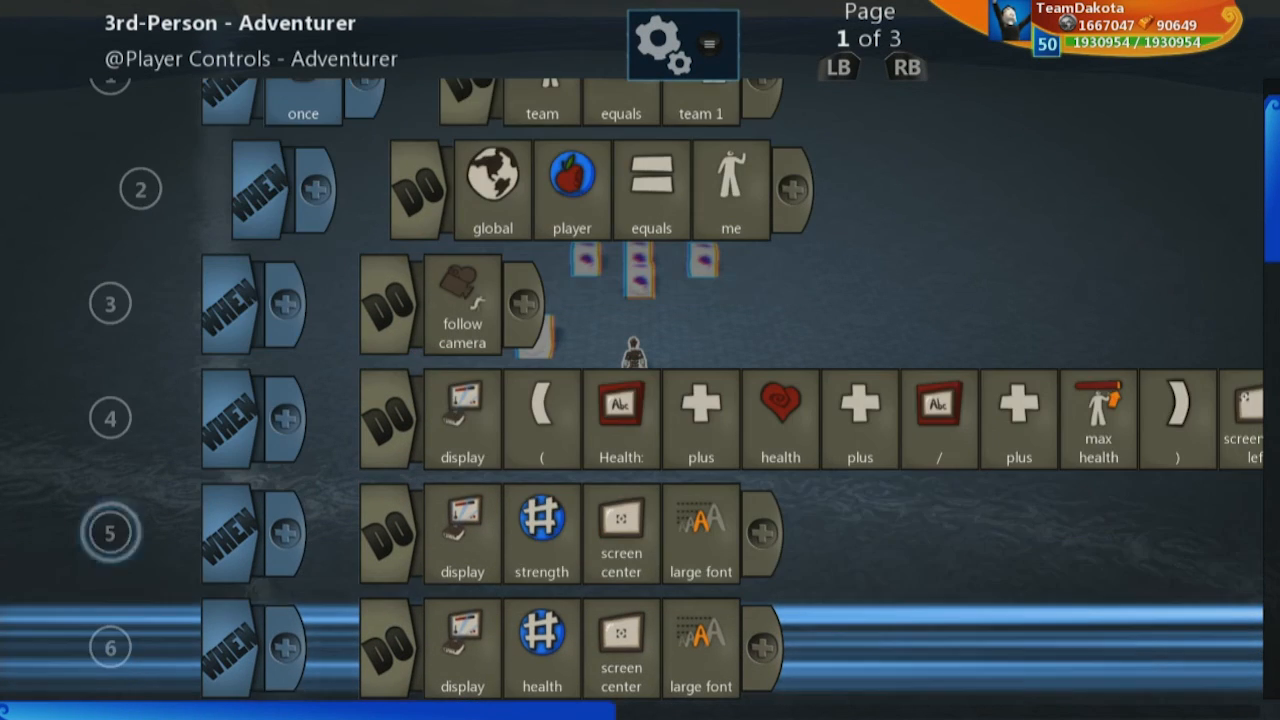
pyautogui.click(540, 533)
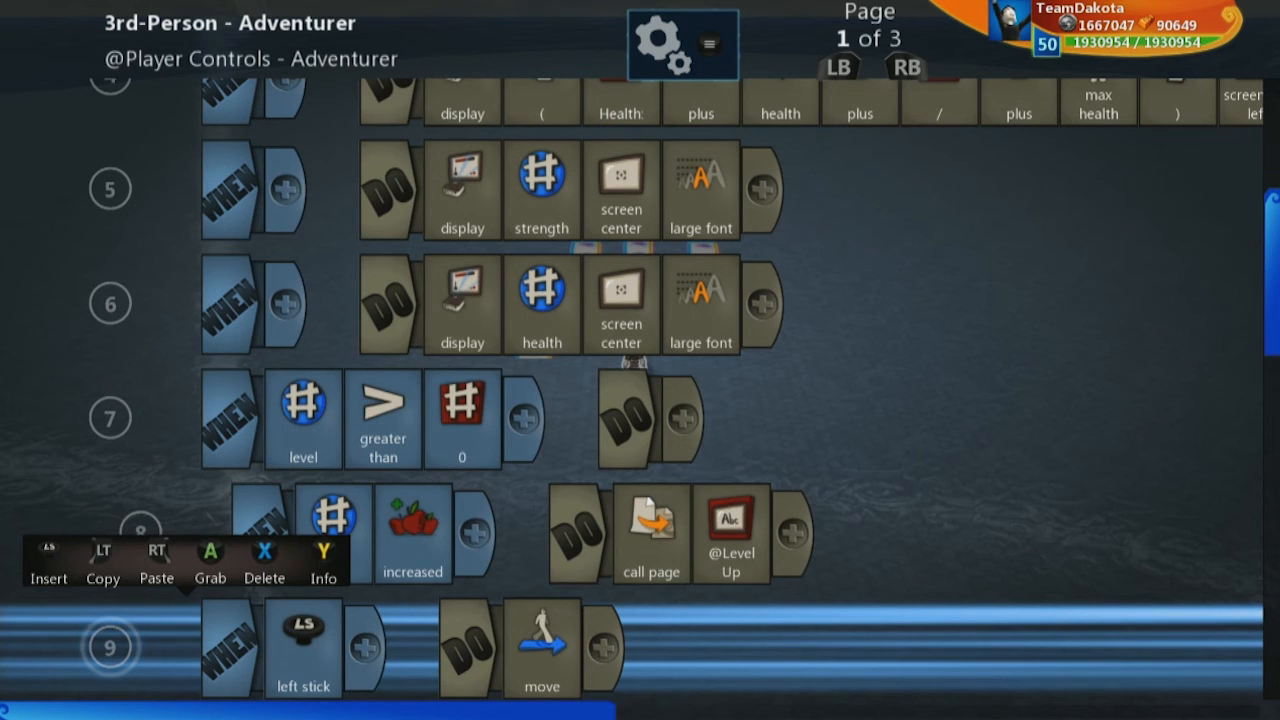
pyautogui.scroll(-3)
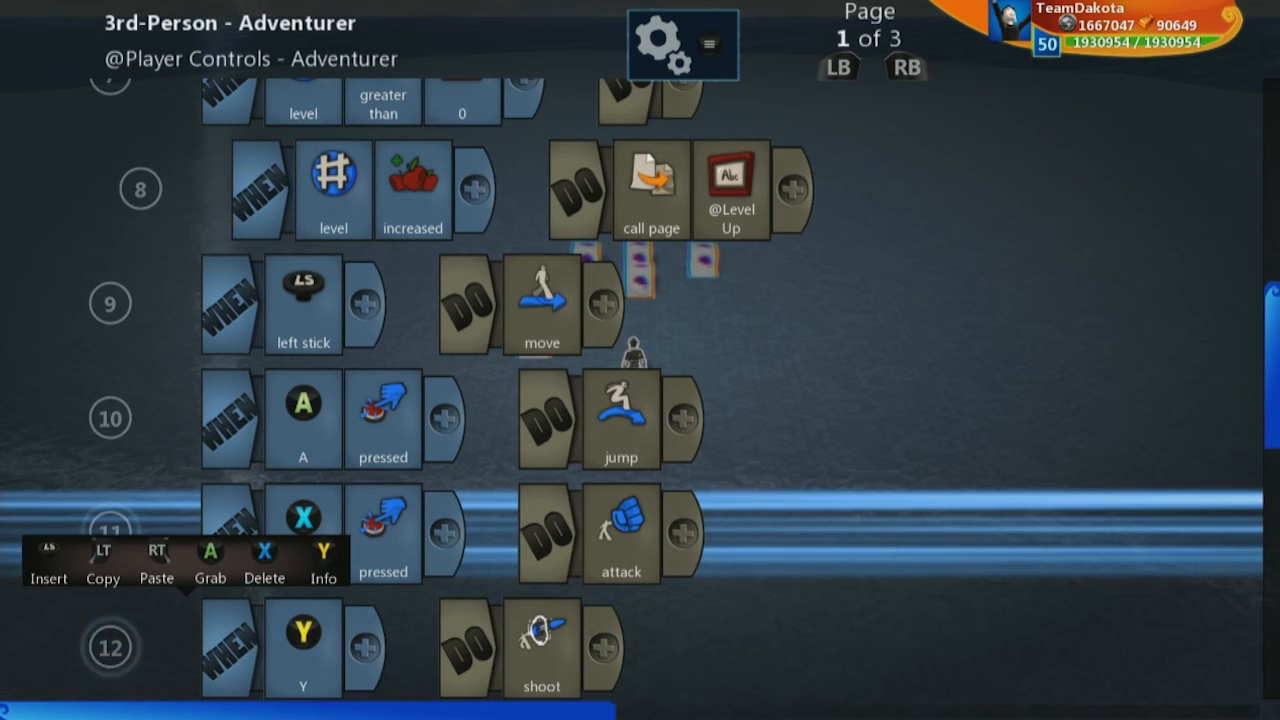
pyautogui.click(620, 535)
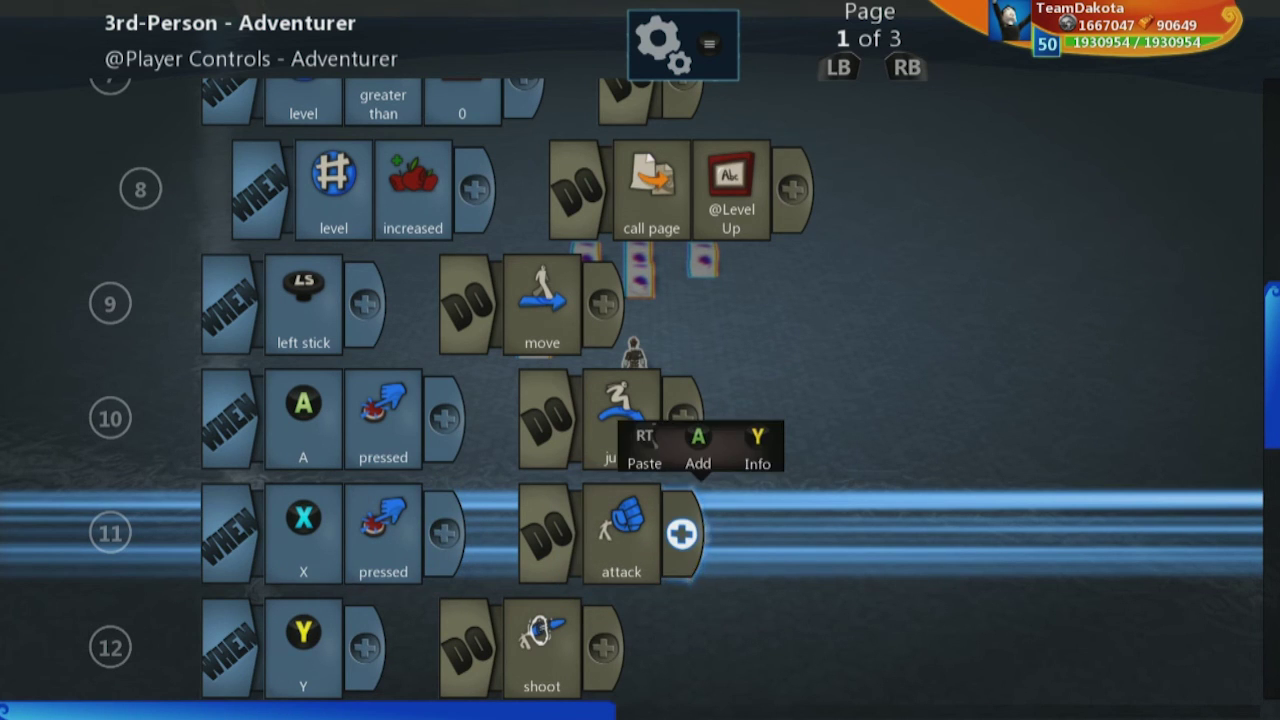
# - Add a light modifier to row 11's attack and playtest, showing Health: 50/50
pyautogui.click(678, 533)
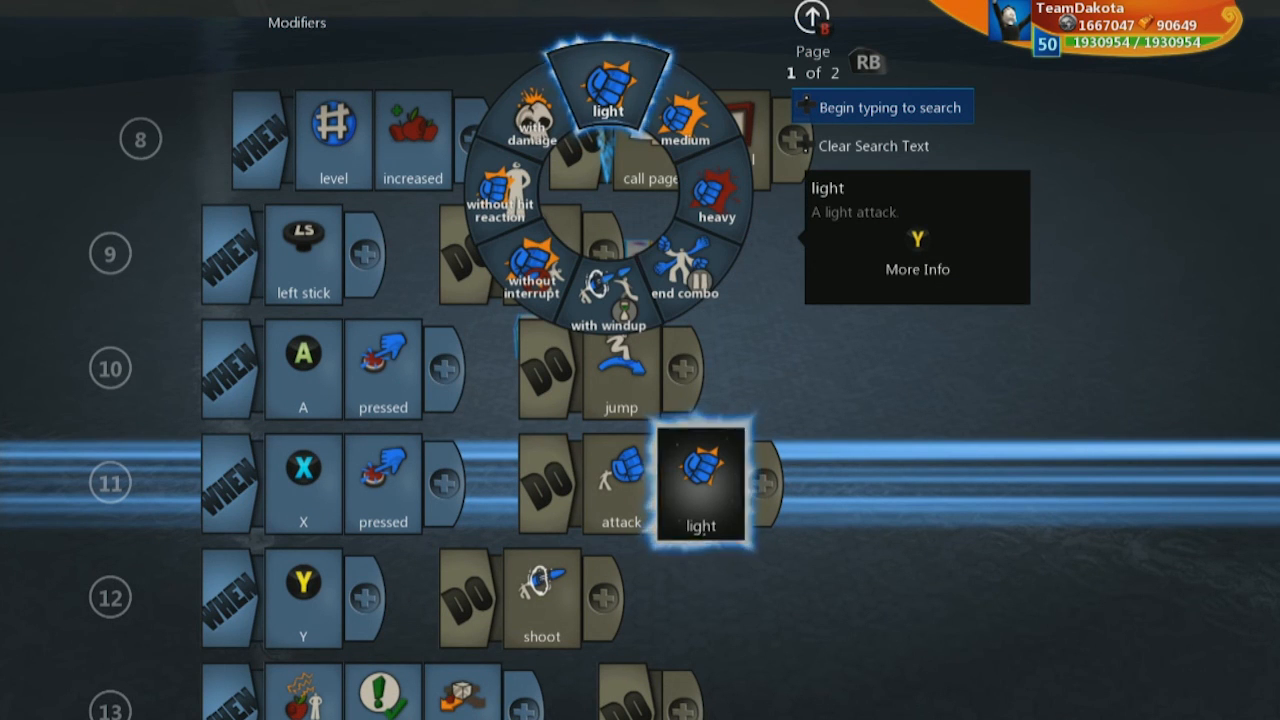
pyautogui.click(701, 481)
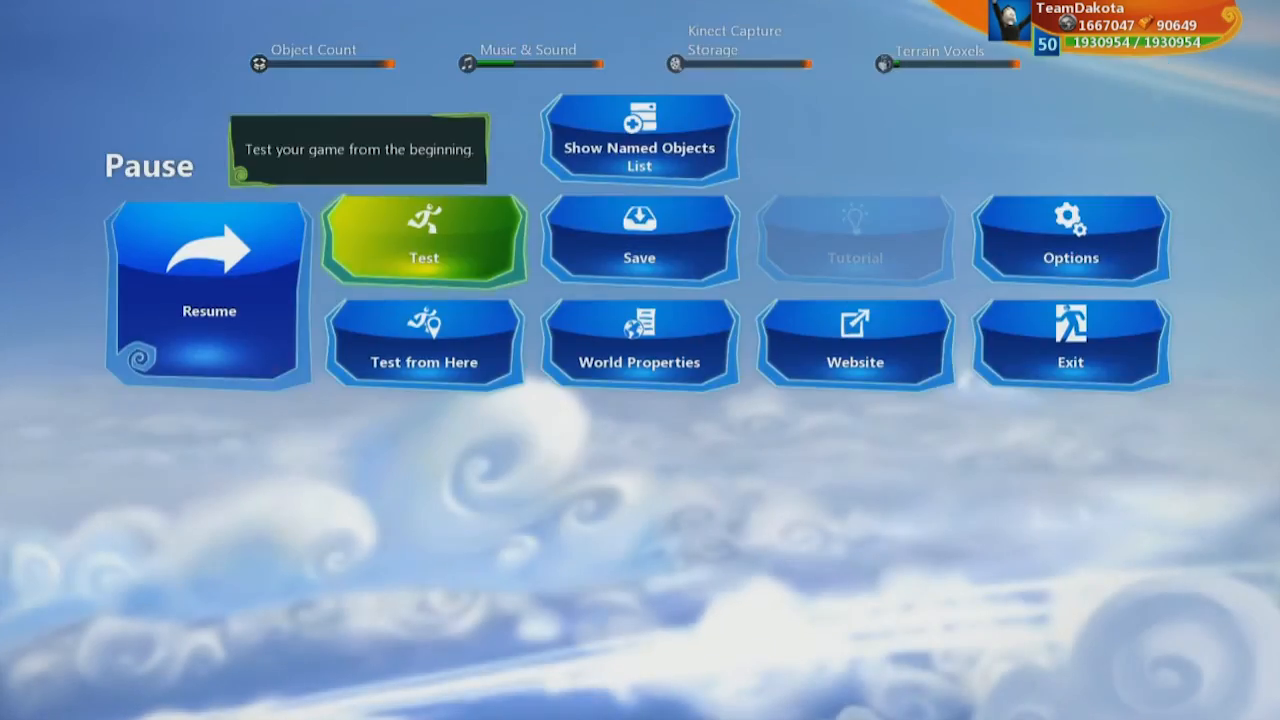
pyautogui.click(423, 243)
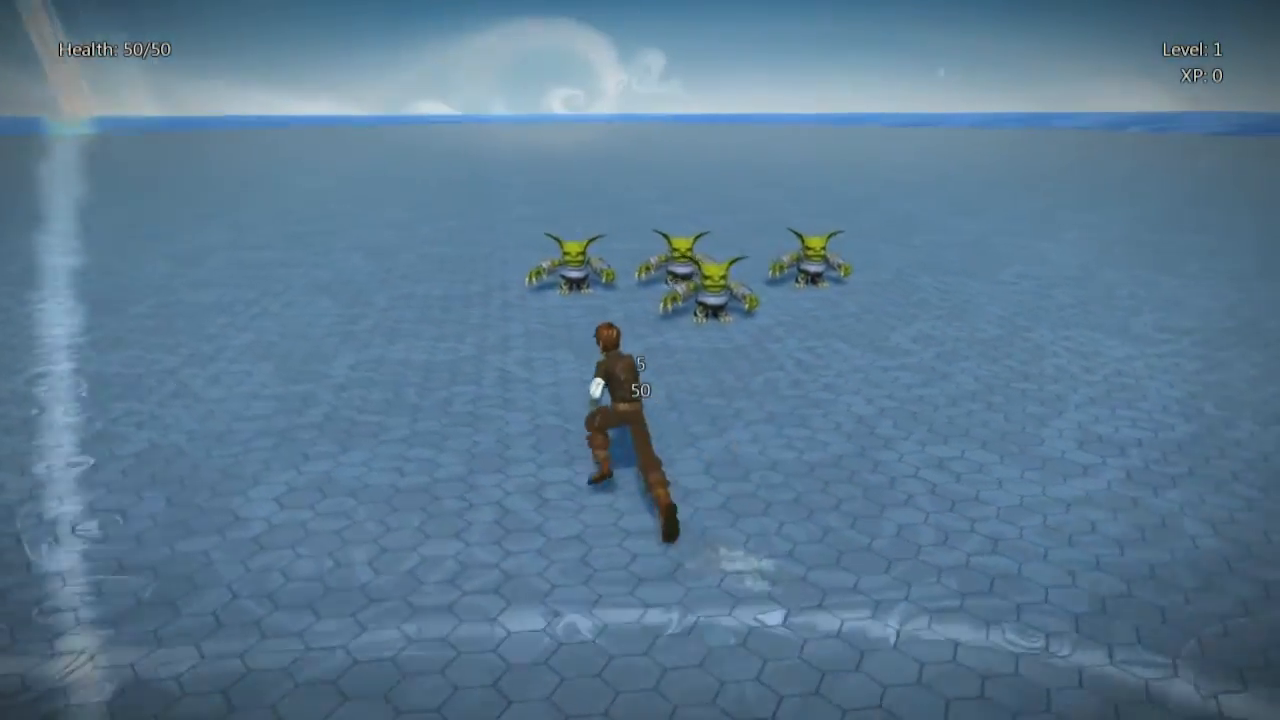